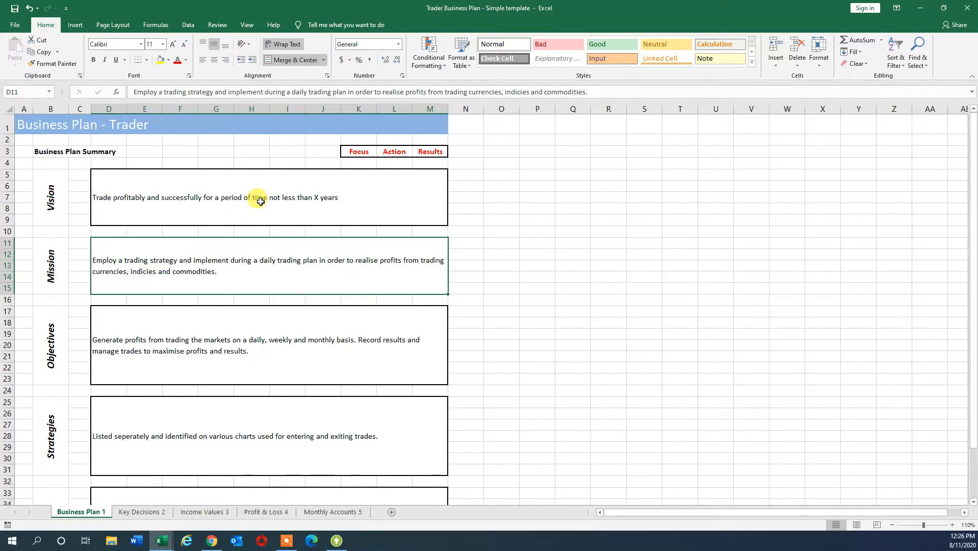
pyautogui.moveTo(169, 257)
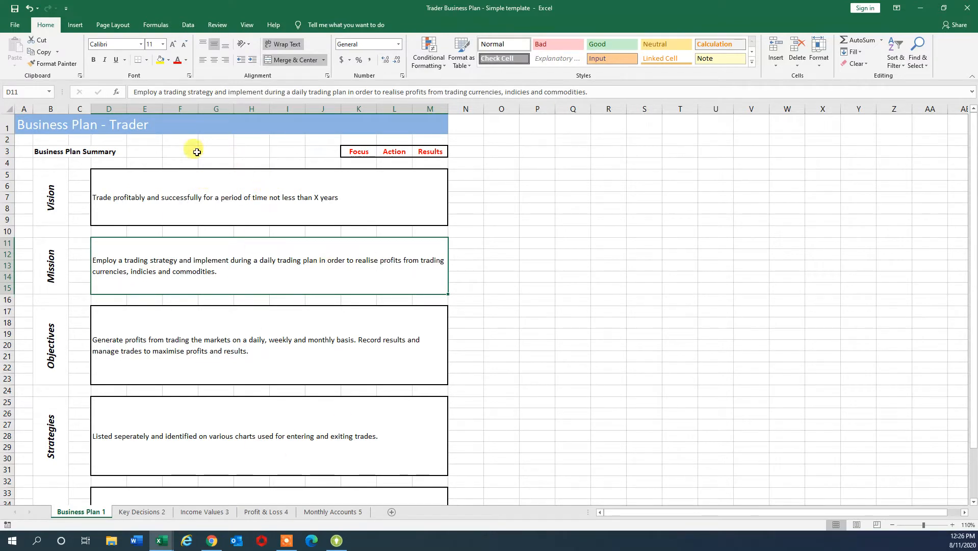
pyautogui.moveTo(177, 191)
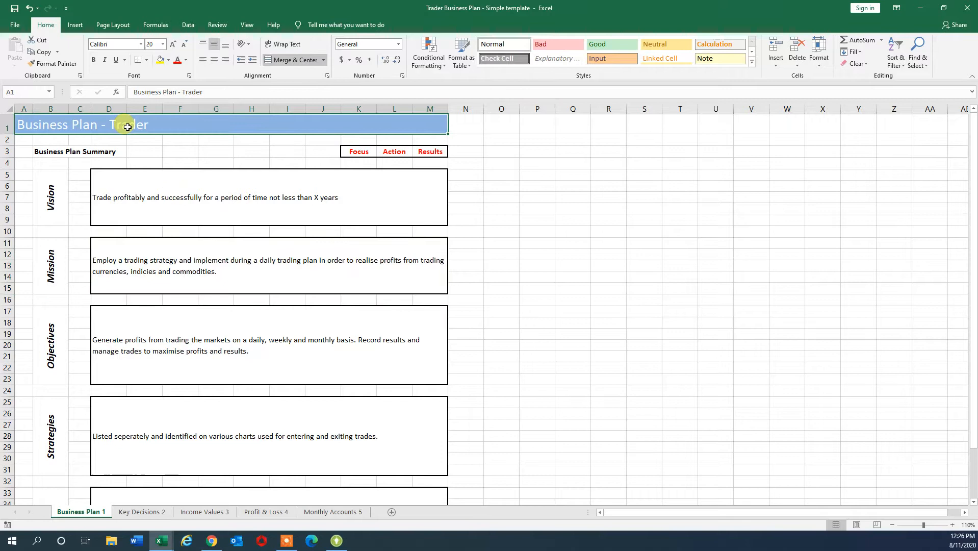
pyautogui.moveTo(120, 126)
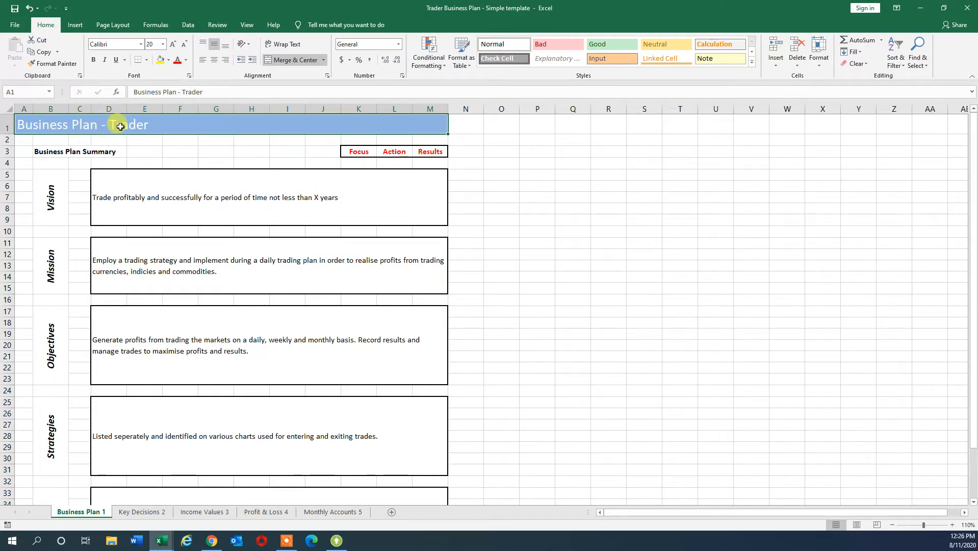
# Review the Vision, Strategies and Plans statements, then display the Key Decisions sheet.
pyautogui.click(143, 197)
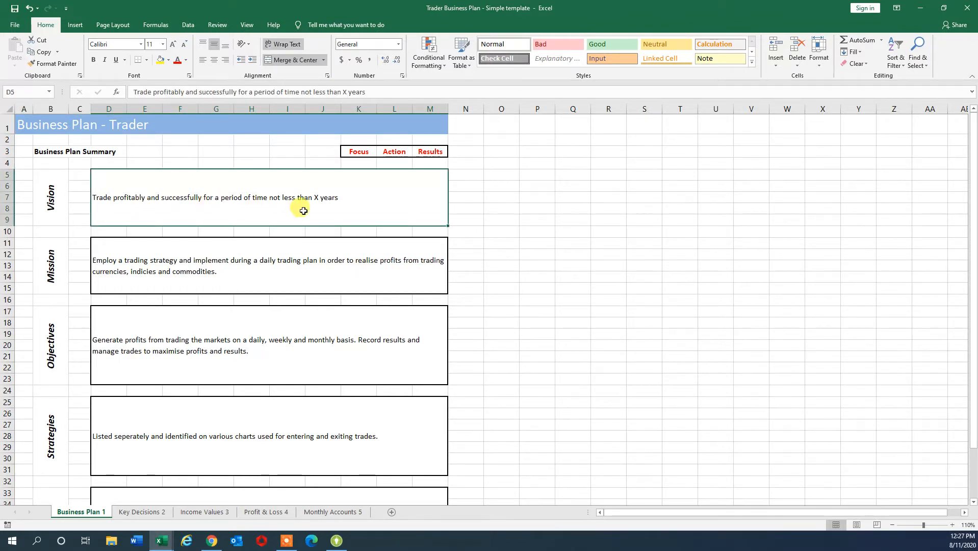
pyautogui.moveTo(305, 210)
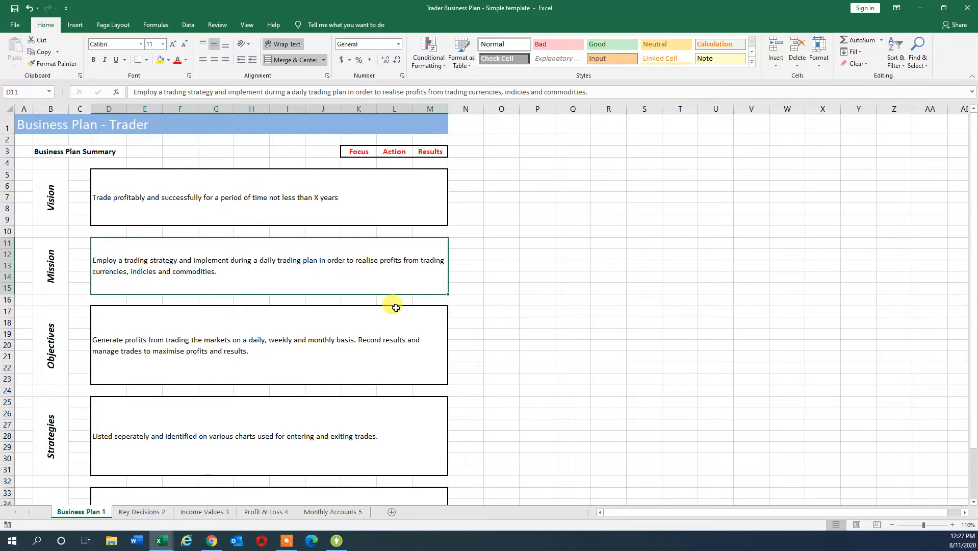
pyautogui.moveTo(270, 278)
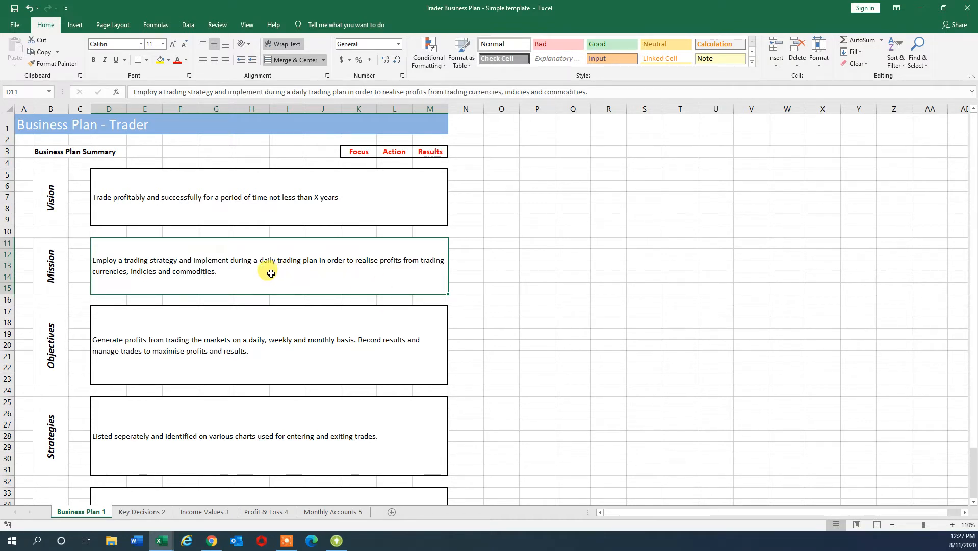
pyautogui.moveTo(227, 330)
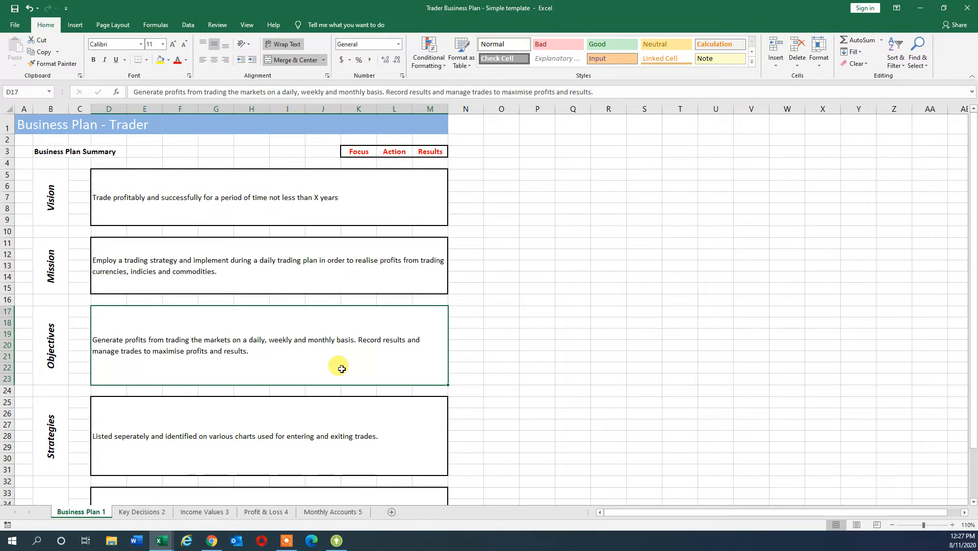
pyautogui.moveTo(341, 363)
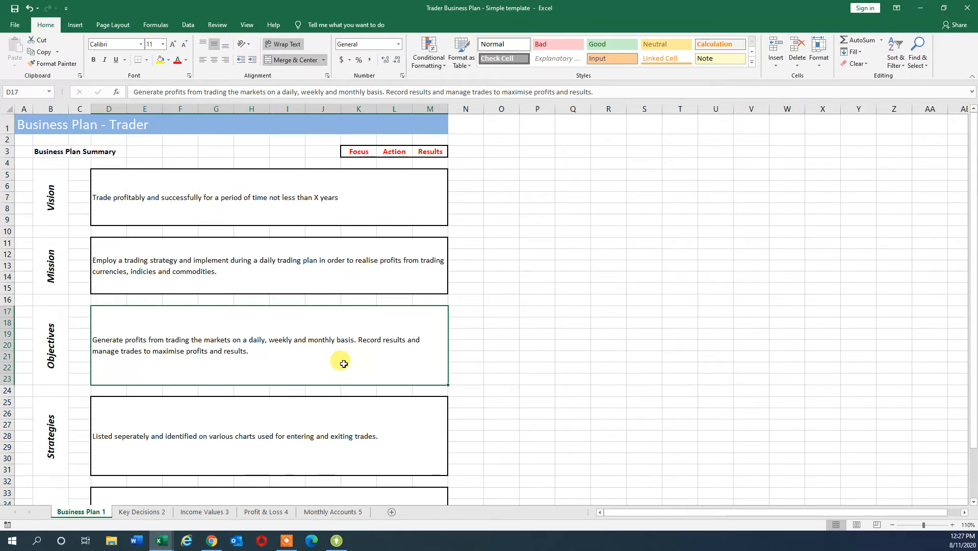
pyautogui.click(284, 436)
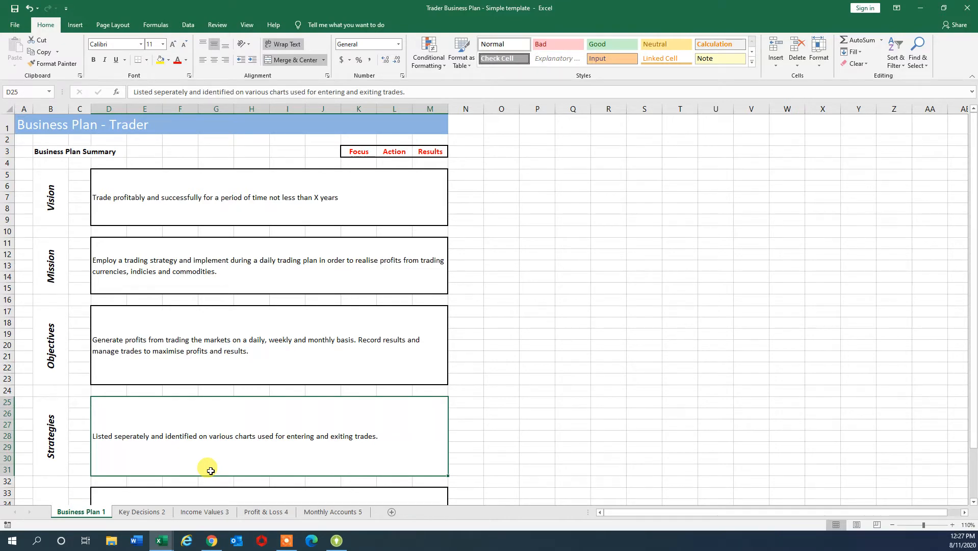
pyautogui.click(109, 481)
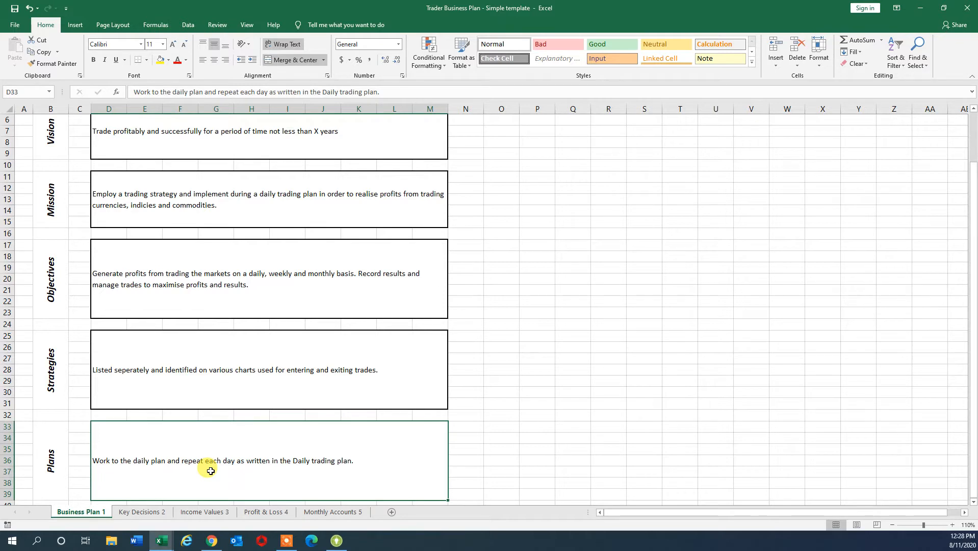
pyautogui.click(142, 511)
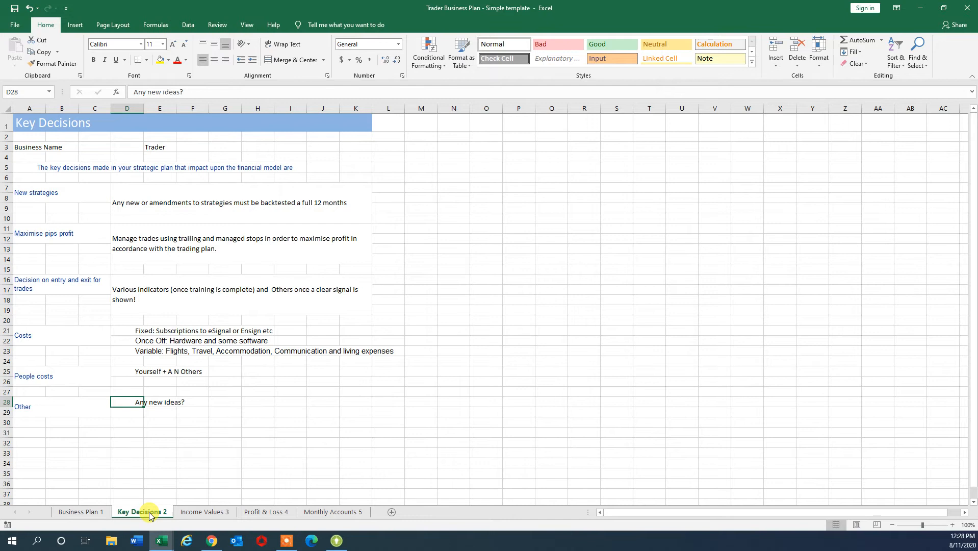
pyautogui.click(160, 146)
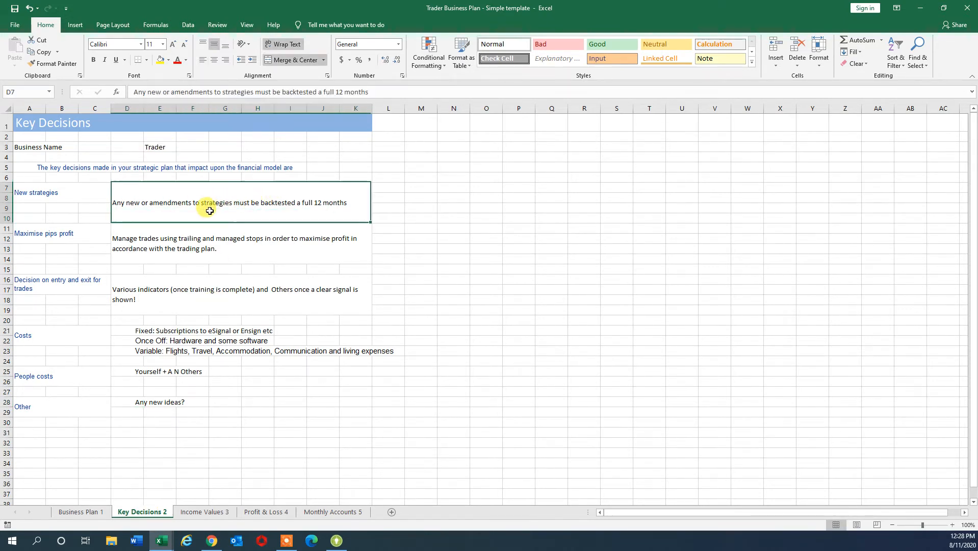
pyautogui.click(36, 192)
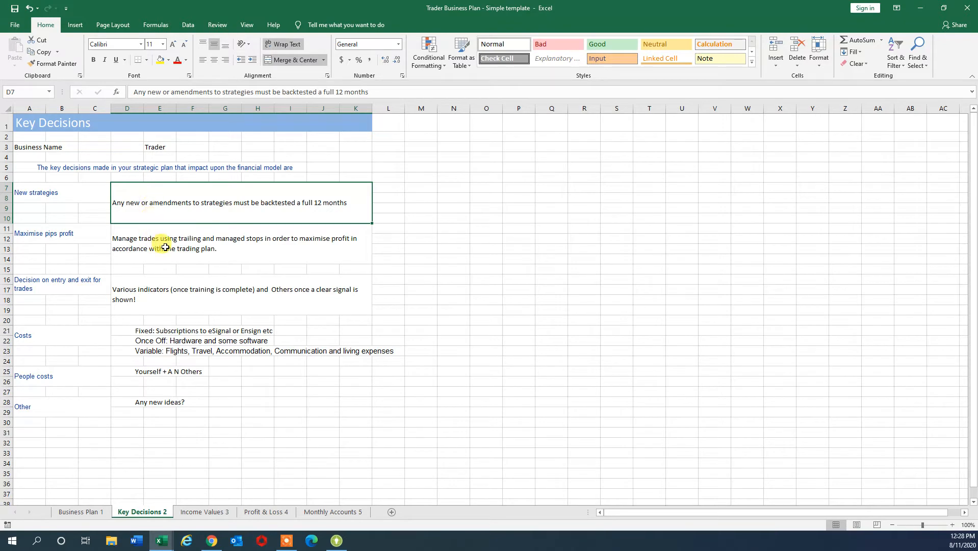
pyautogui.click(274, 254)
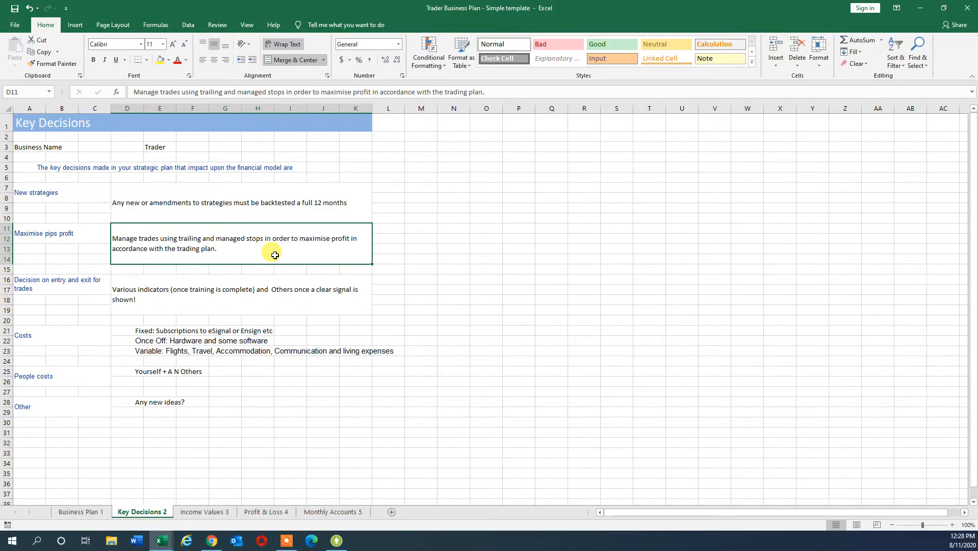
pyautogui.click(196, 293)
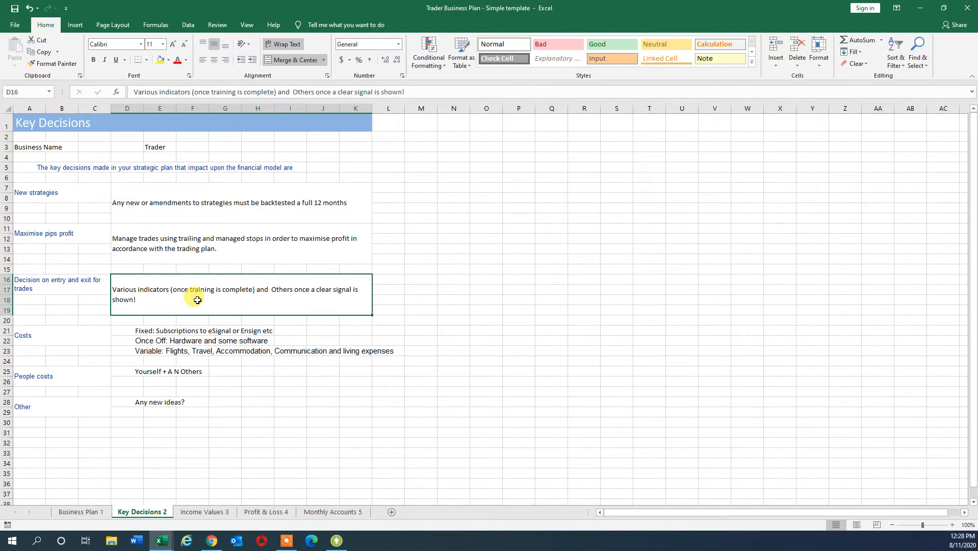
pyautogui.moveTo(207, 325)
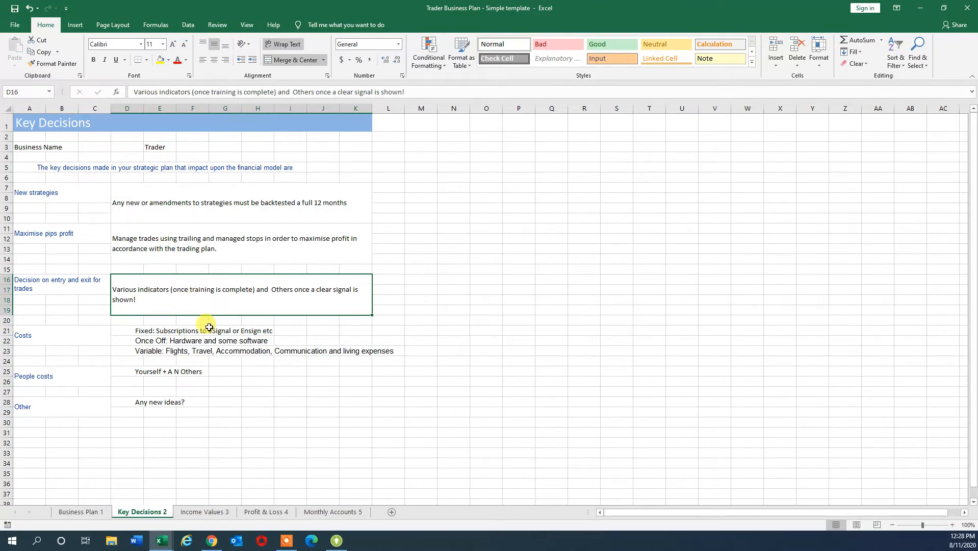
# Review the fixed, one-off, variable and people costs and 'Any new ideas?', then show Income Values.
pyautogui.click(159, 330)
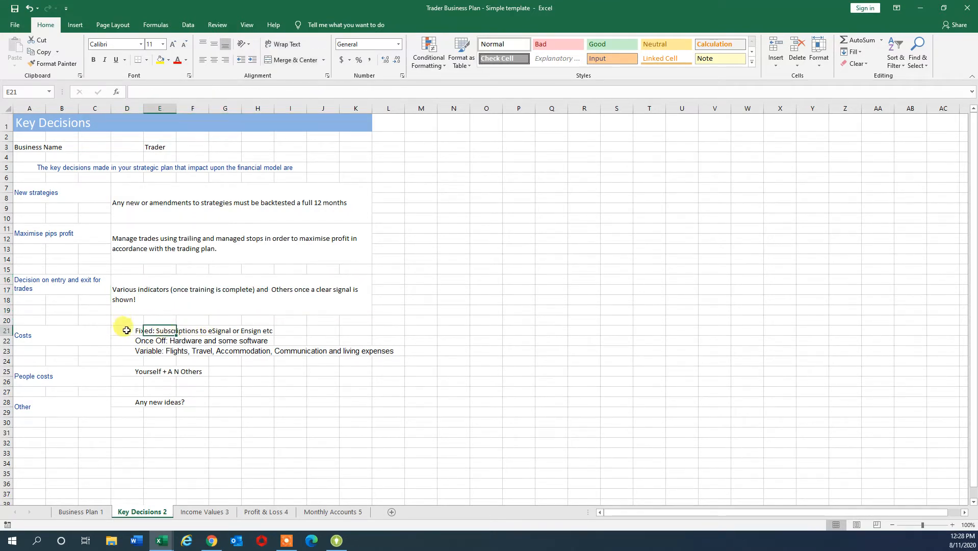
pyautogui.click(127, 329)
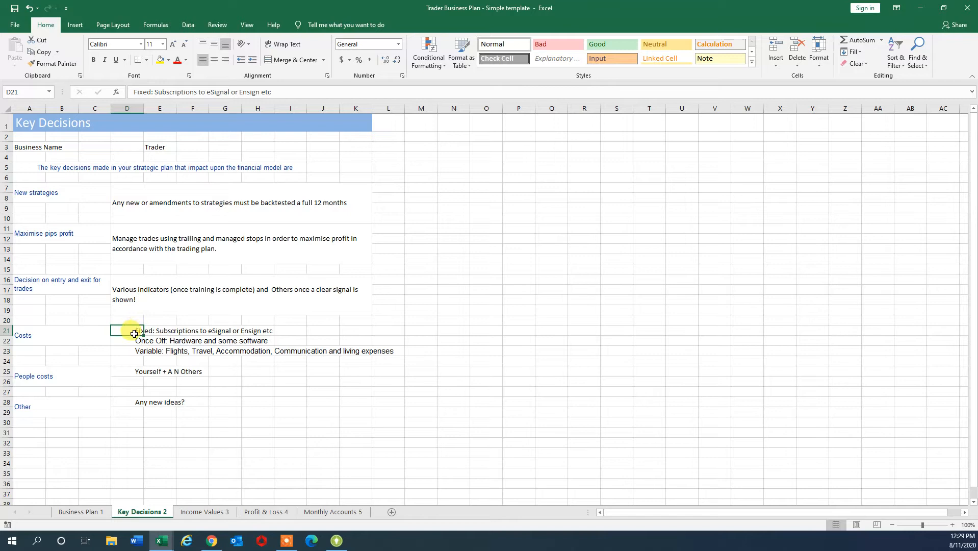
pyautogui.click(127, 341)
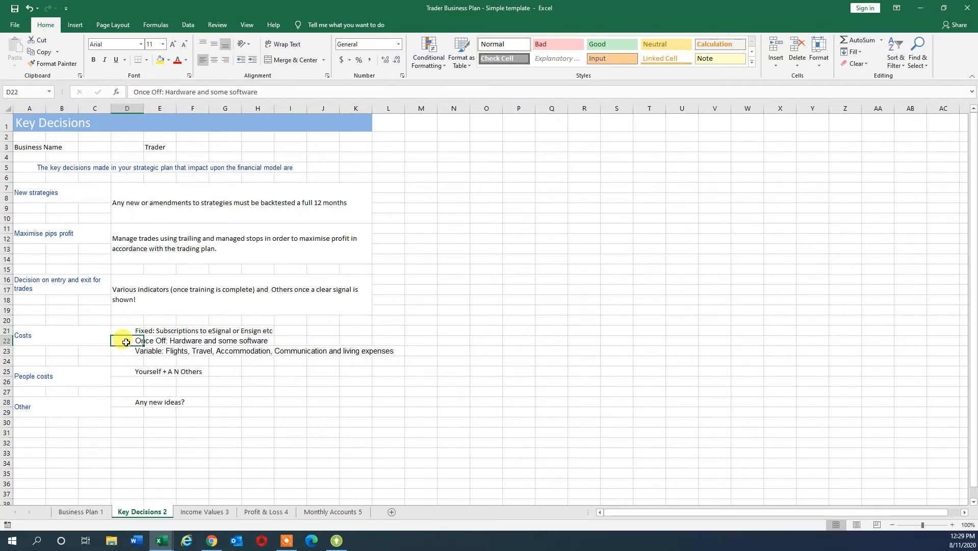
pyautogui.click(128, 330)
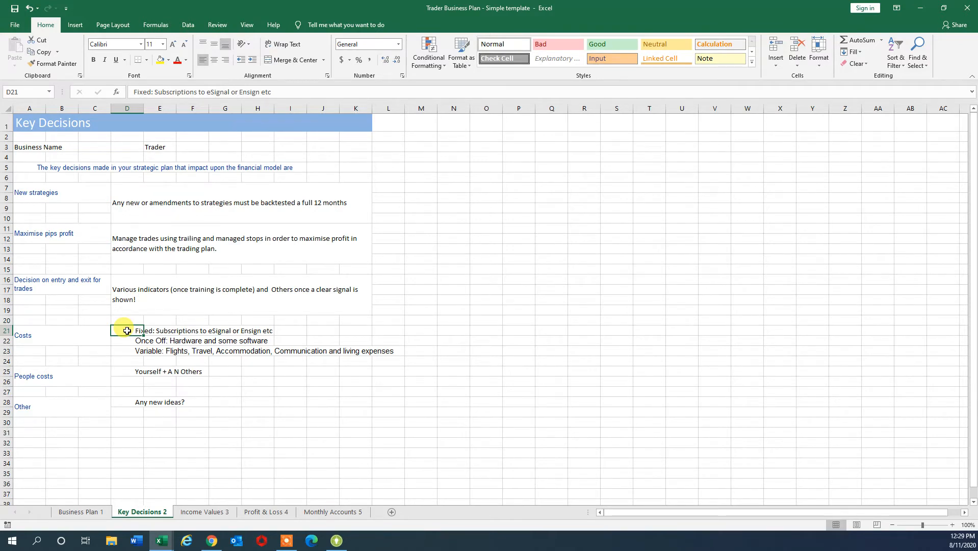
pyautogui.click(127, 341)
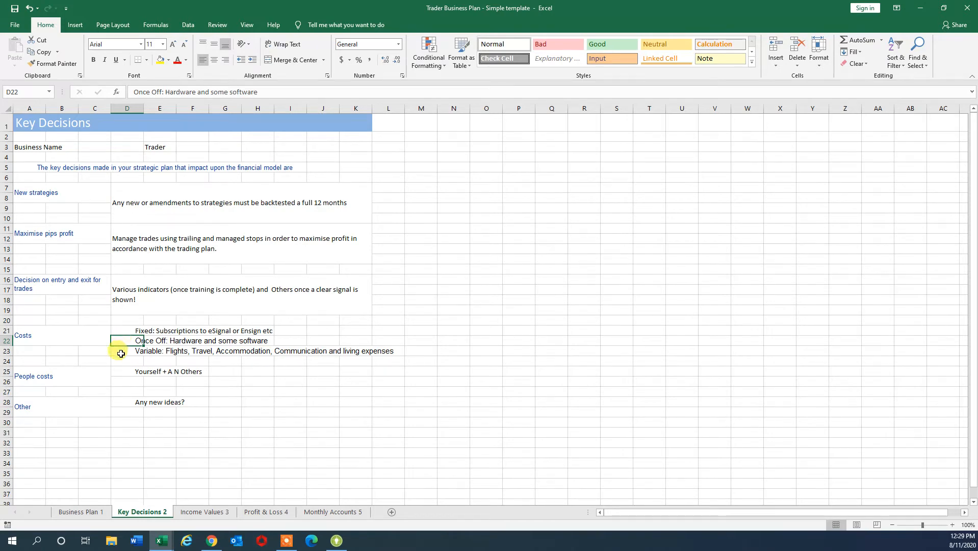
pyautogui.click(126, 350)
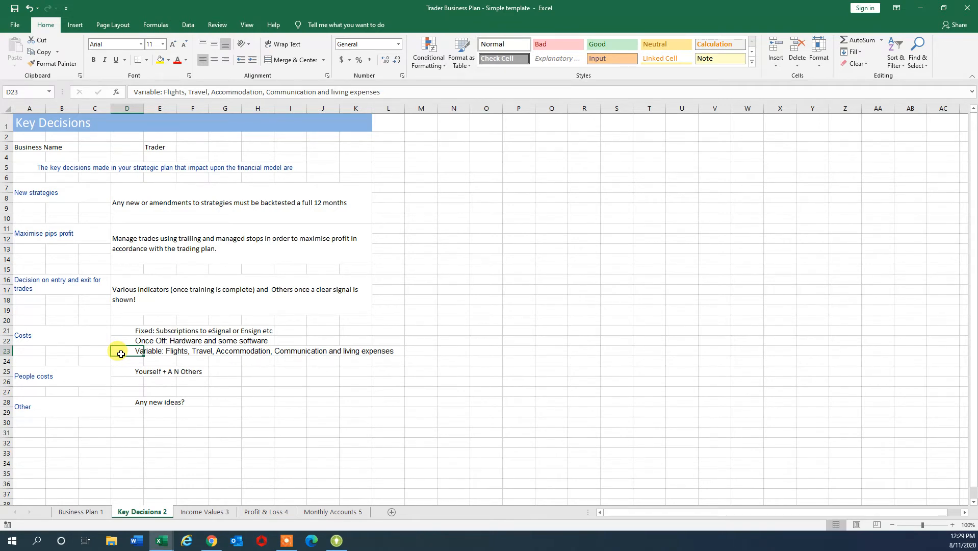
pyautogui.click(126, 372)
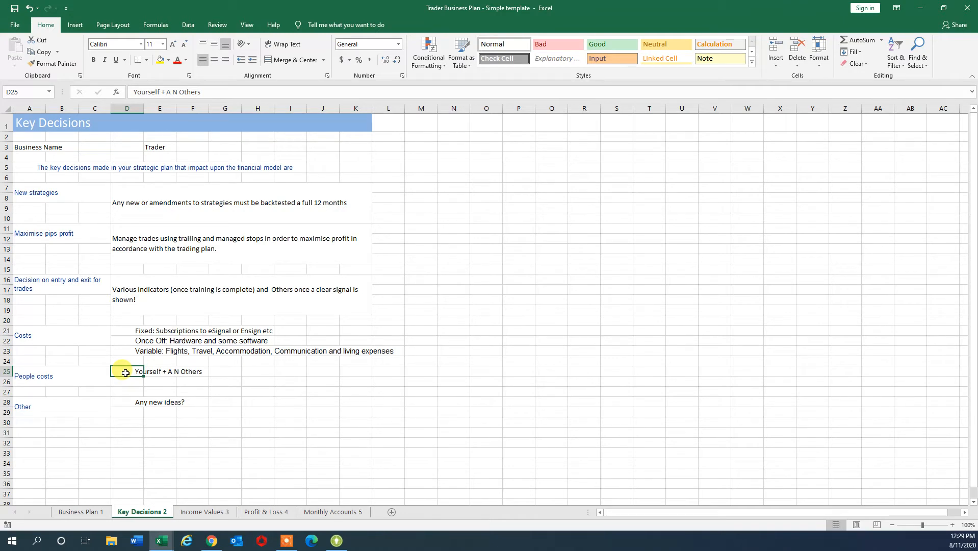
pyautogui.click(127, 402)
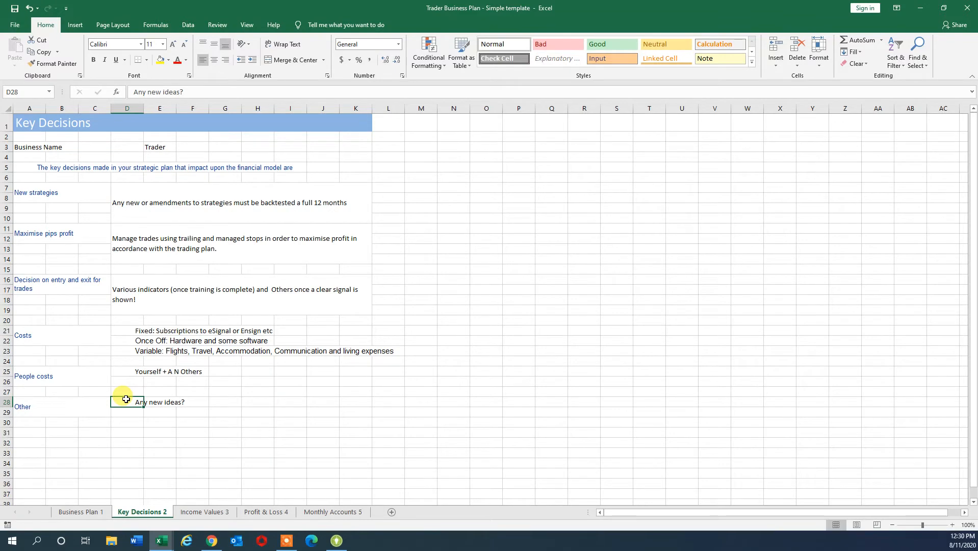
pyautogui.click(204, 511)
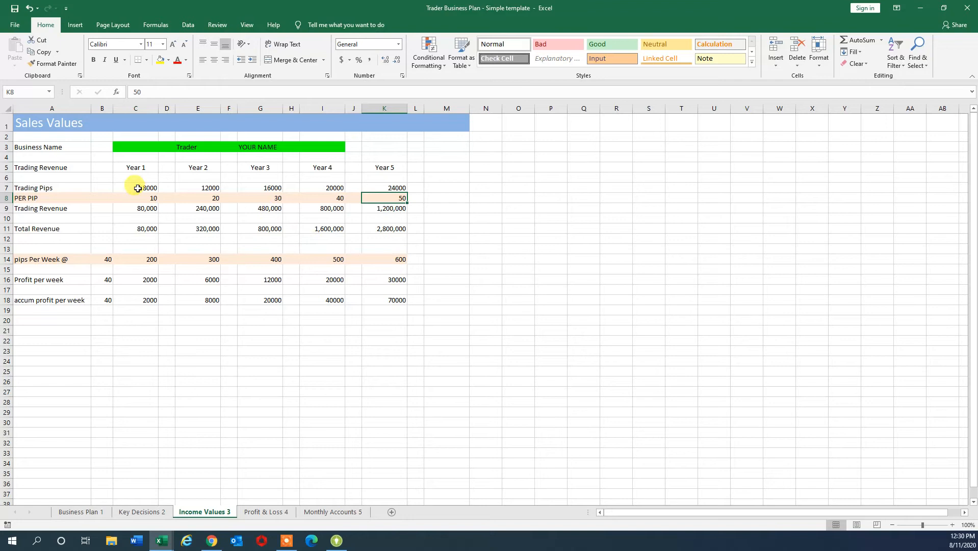
pyautogui.moveTo(135, 188); pyautogui.dragTo(384, 188)
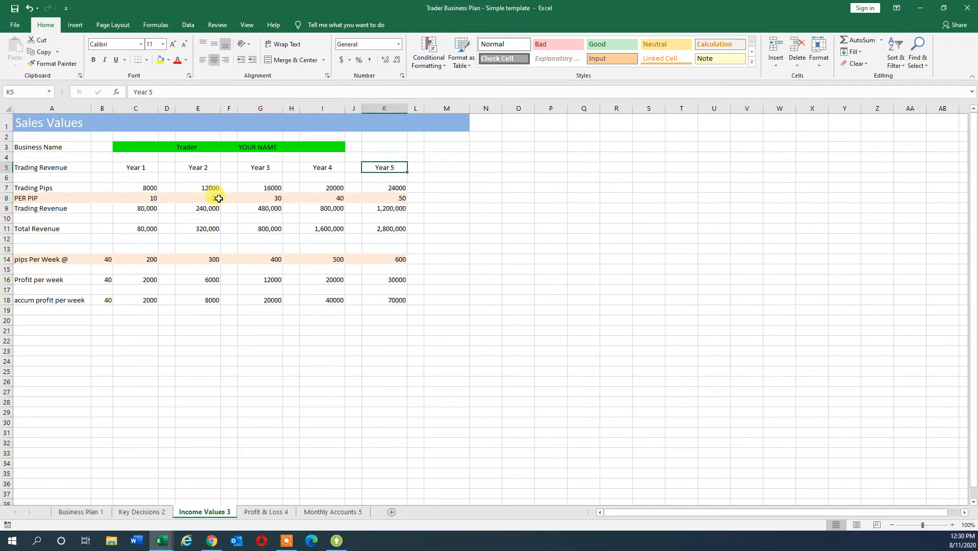
pyautogui.click(135, 188)
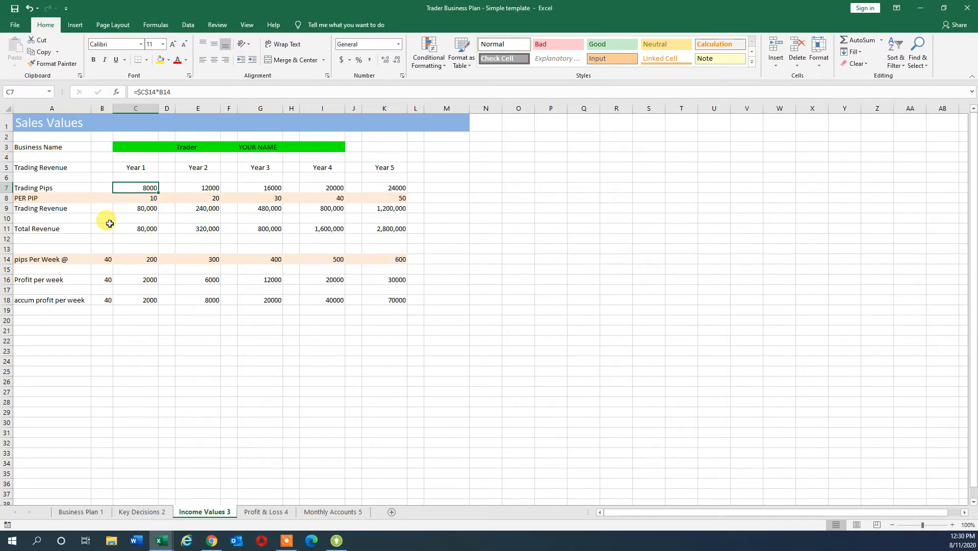
pyautogui.click(135, 167)
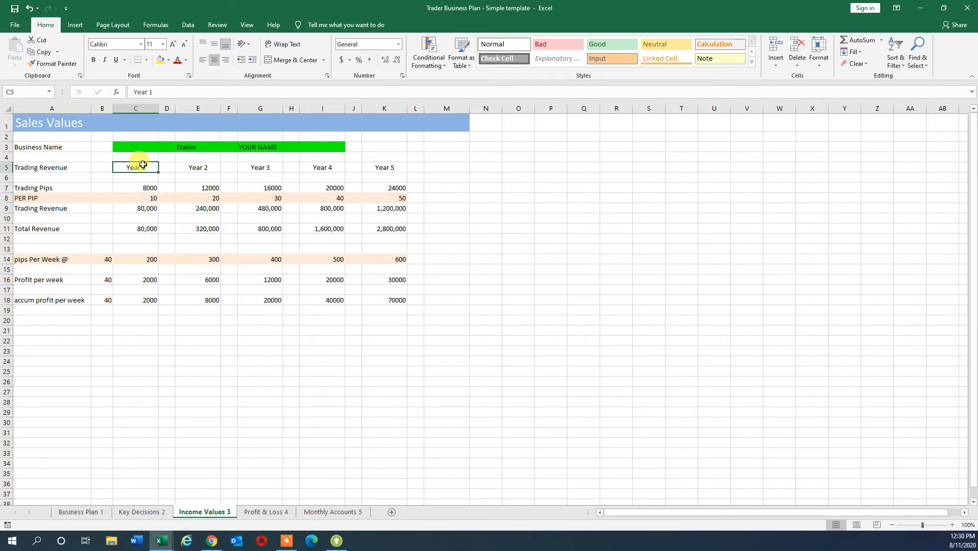
pyautogui.click(101, 259)
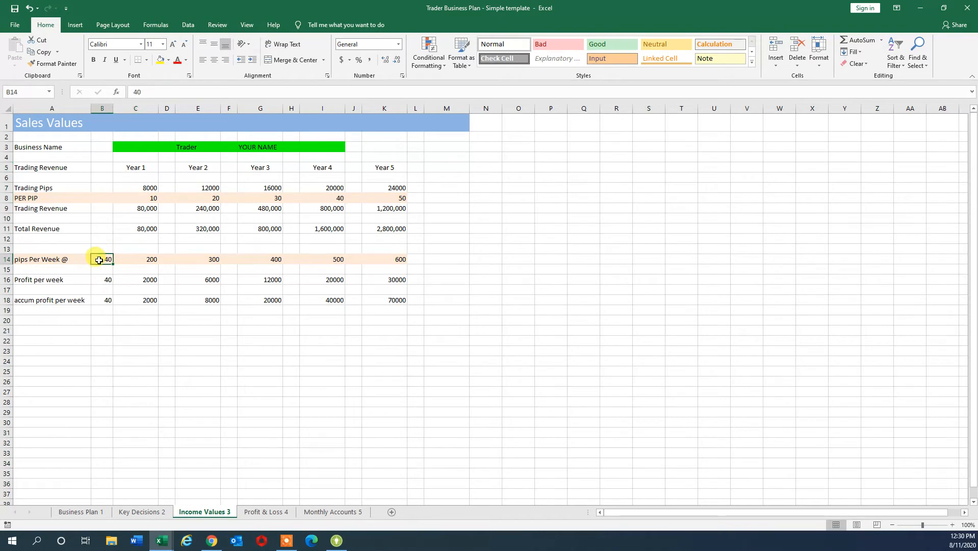
pyautogui.click(135, 259)
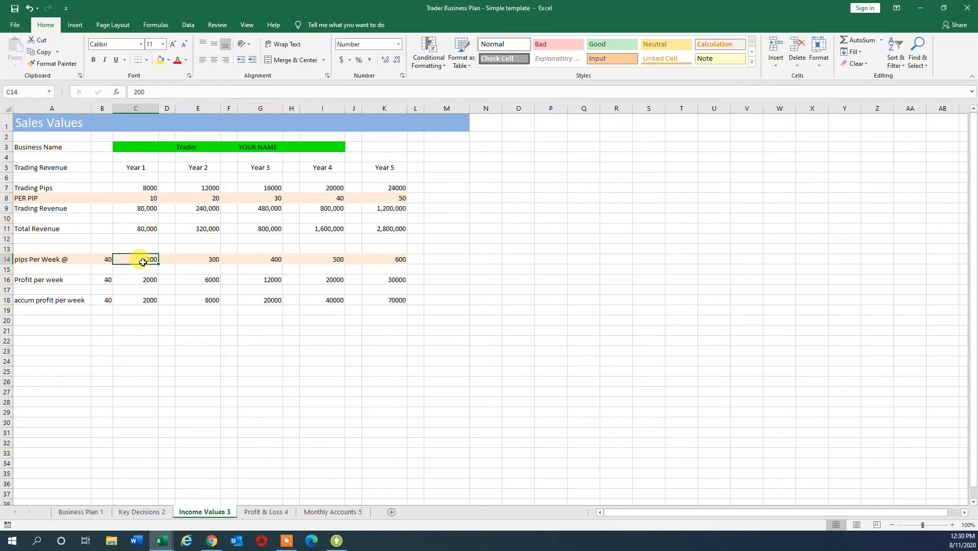
pyautogui.click(135, 187)
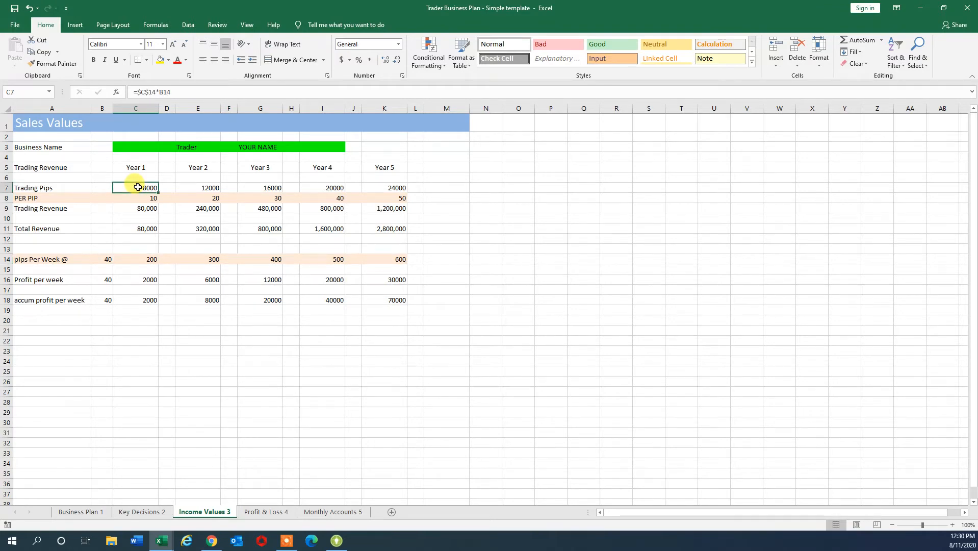
pyautogui.moveTo(135, 198)
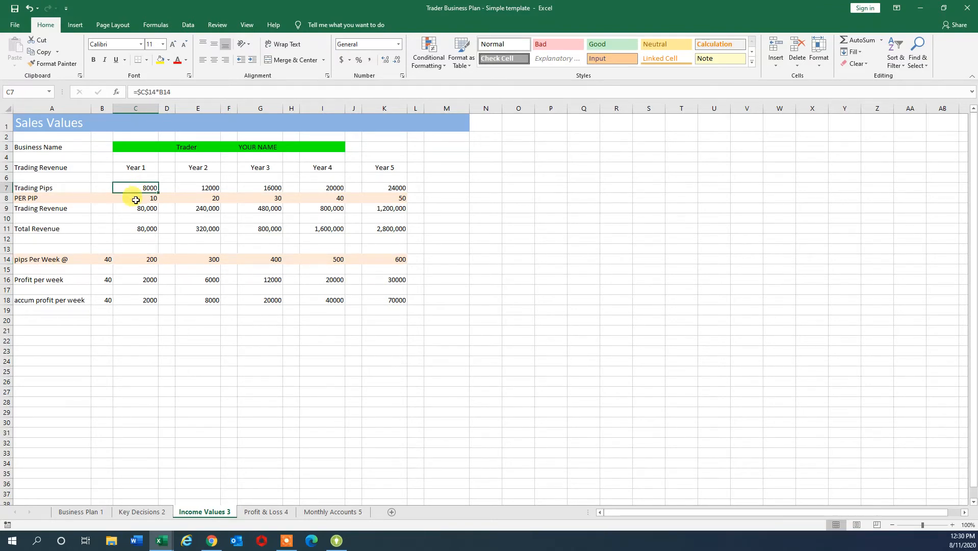
pyautogui.click(135, 198)
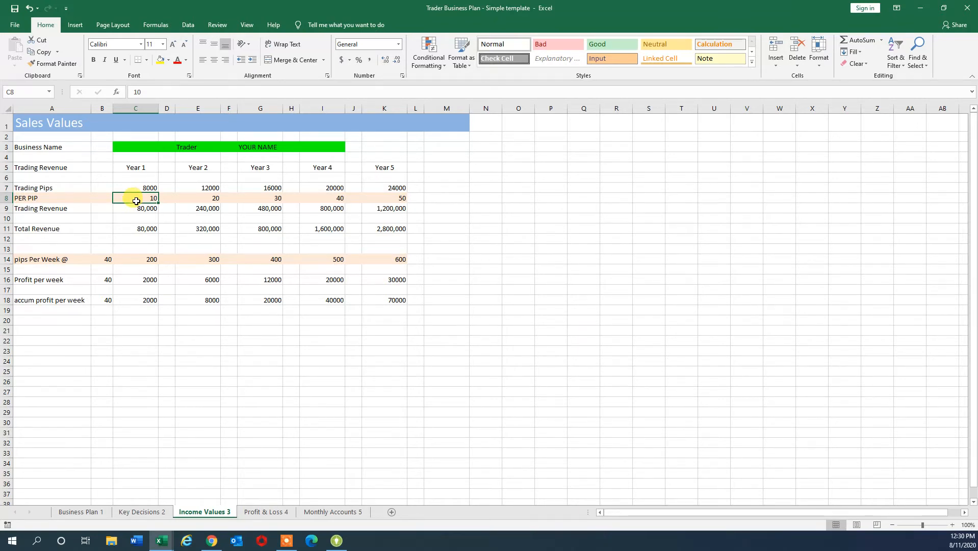
pyautogui.click(136, 208)
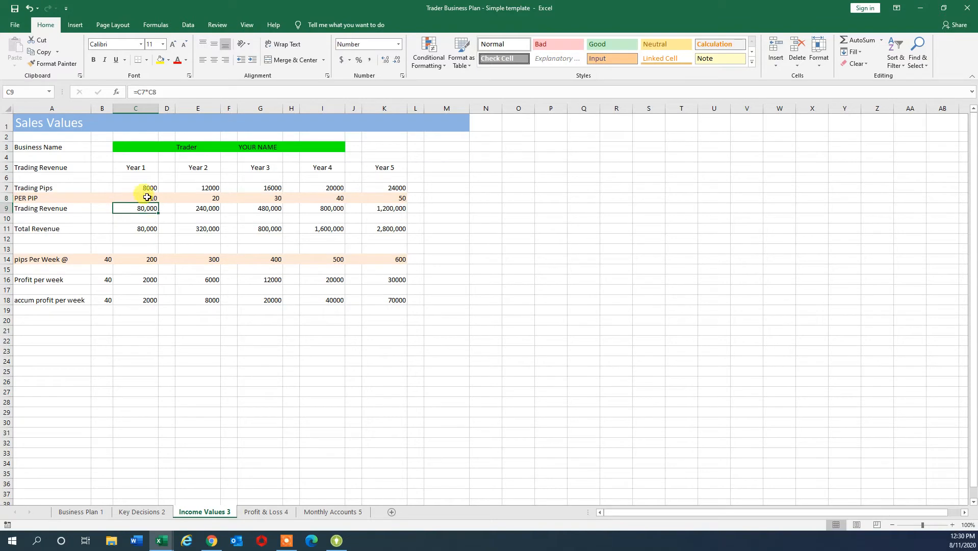
pyautogui.click(135, 198)
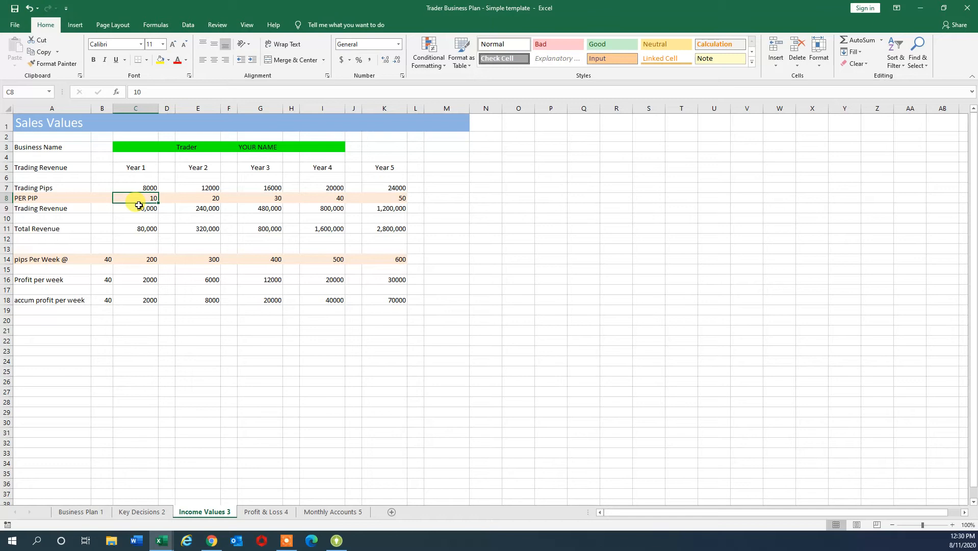
pyautogui.moveTo(136, 198)
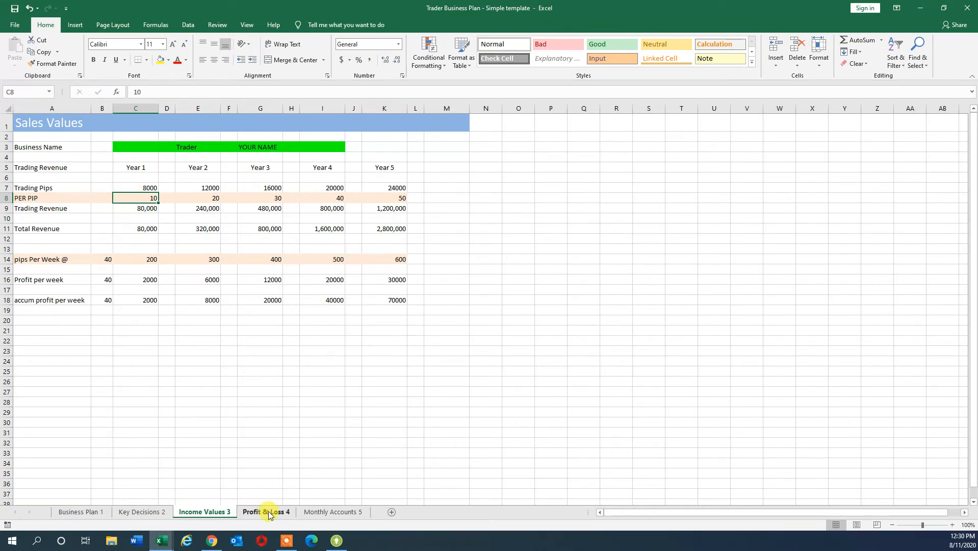
# On Profit & Loss, check the Year 2 Total Revenue and Year 1 known costs formulas.
pyautogui.click(265, 511)
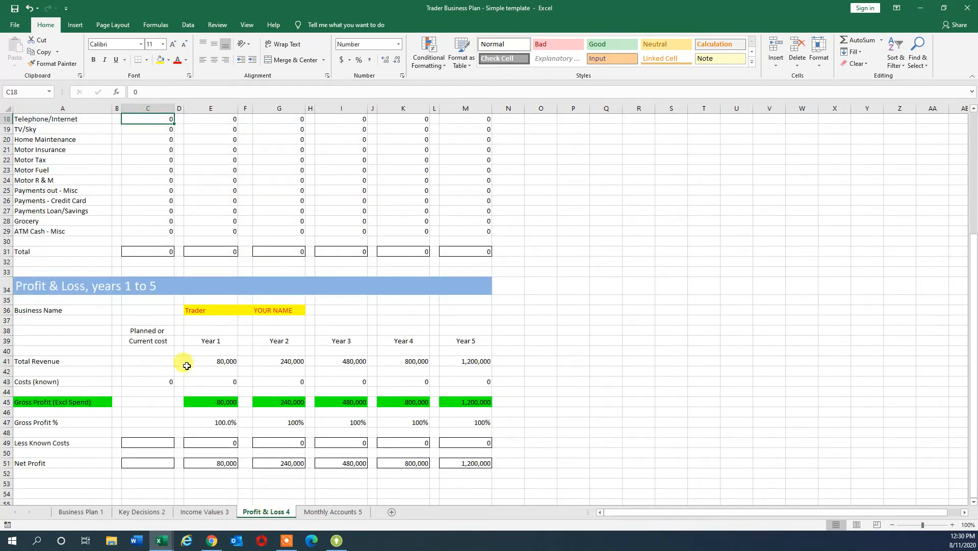
pyautogui.click(279, 360)
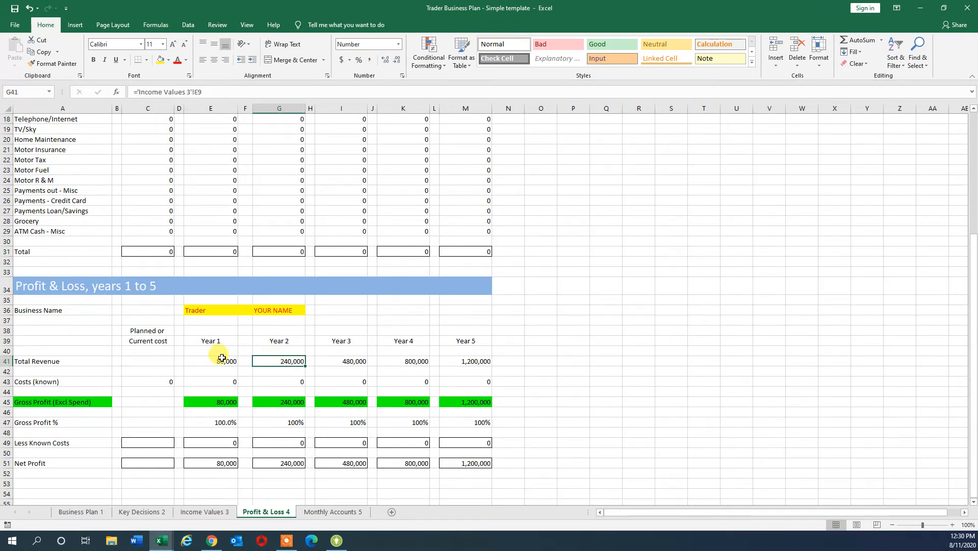
pyautogui.click(210, 381)
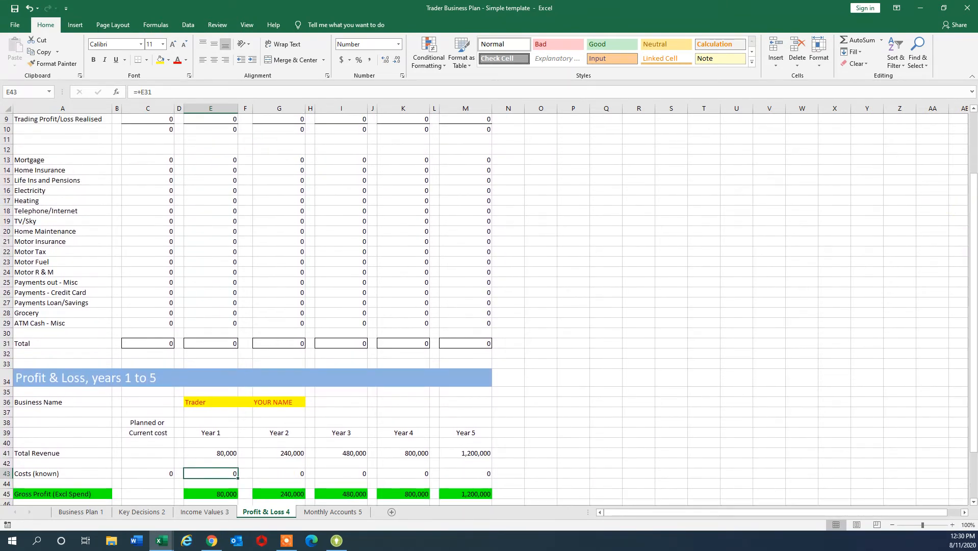
# Inspect the planned costs from Mortgage to Grocery and their Total, then show Monthly Accounts.
pyautogui.click(148, 159)
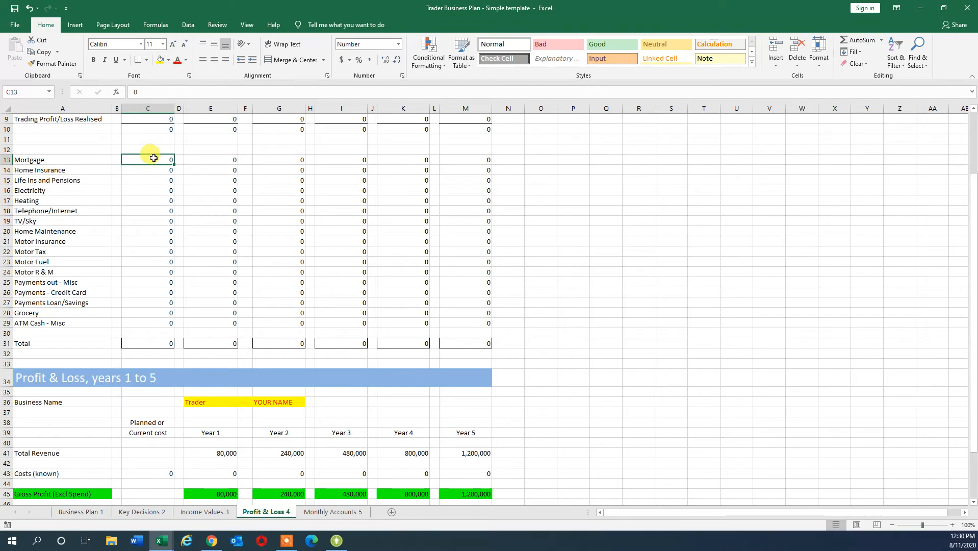
pyautogui.click(148, 170)
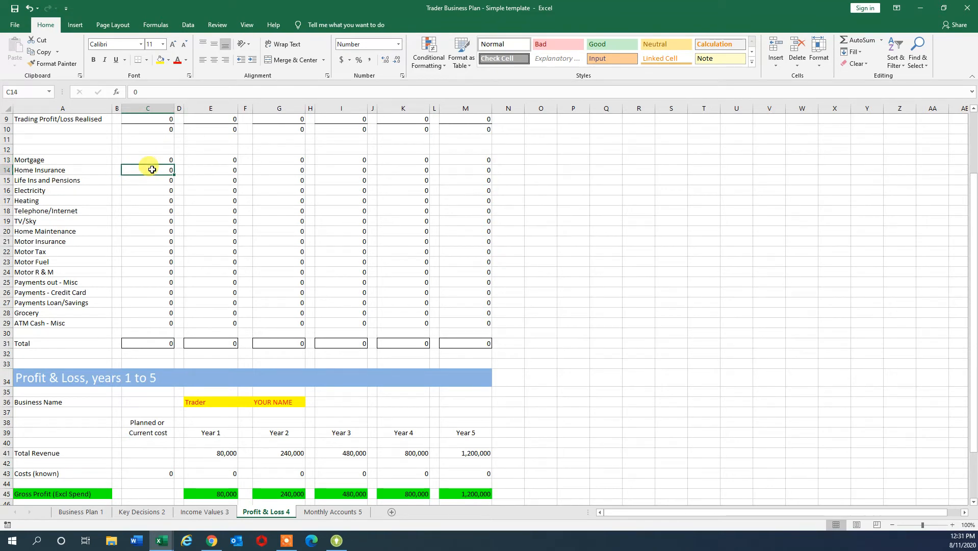
pyautogui.click(148, 180)
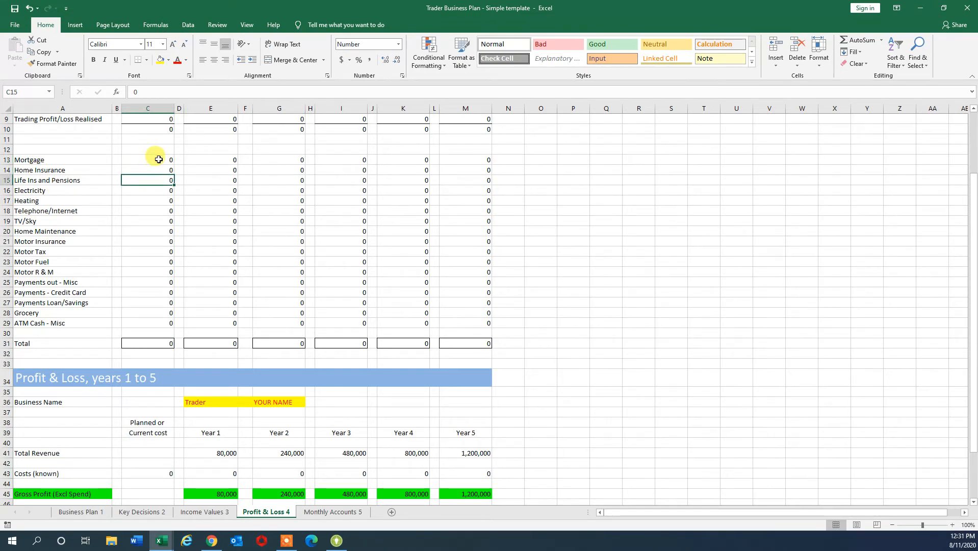
pyautogui.moveTo(148, 160); pyautogui.dragTo(148, 313)
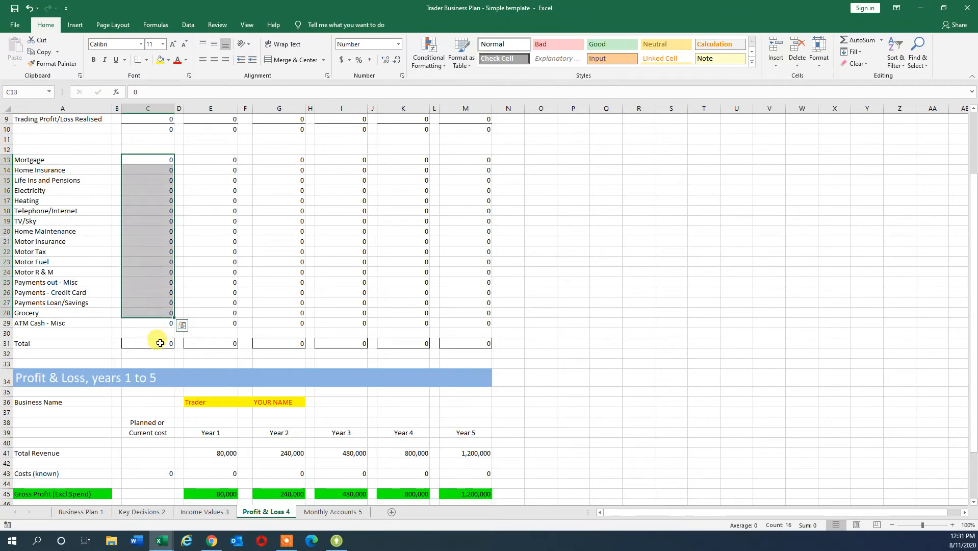
pyautogui.click(148, 343)
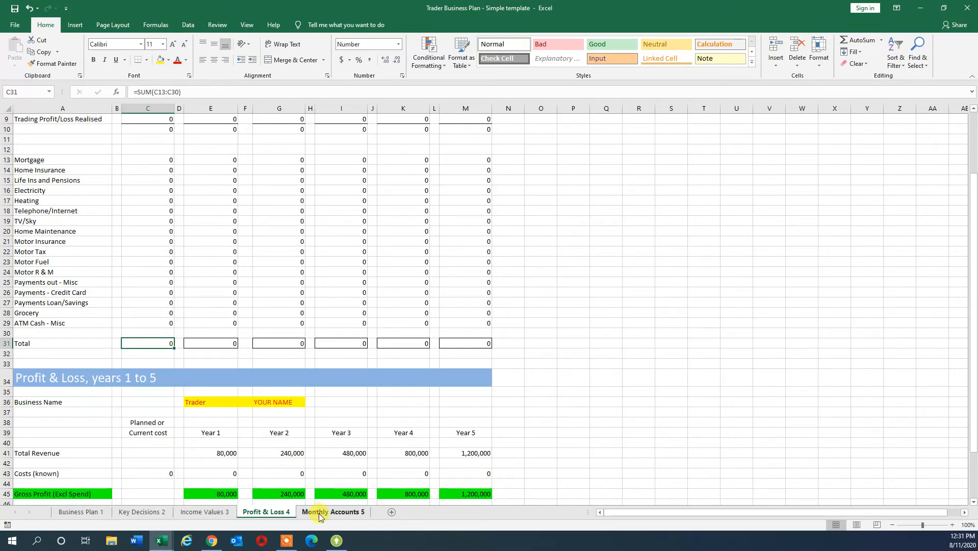
pyautogui.click(333, 511)
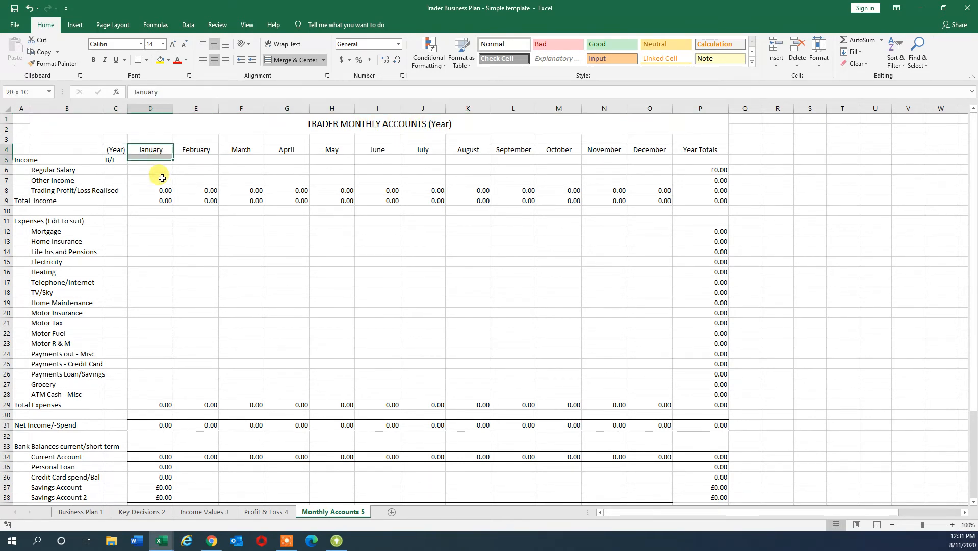
pyautogui.click(241, 149)
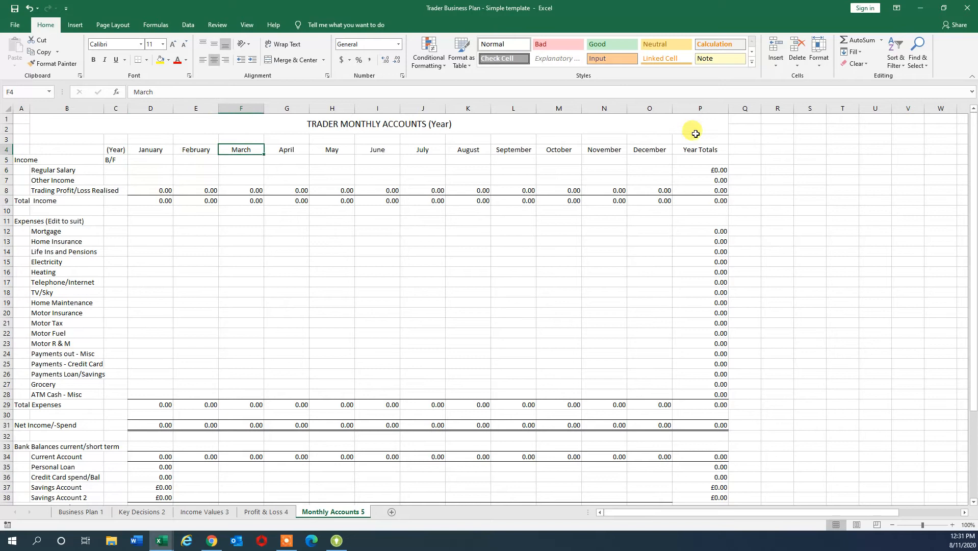
pyautogui.click(150, 148)
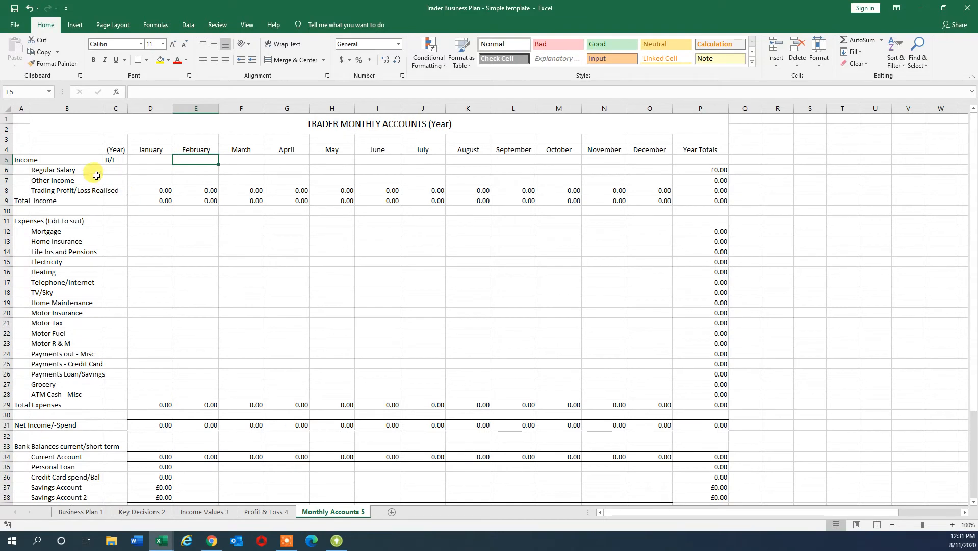
pyautogui.click(150, 170)
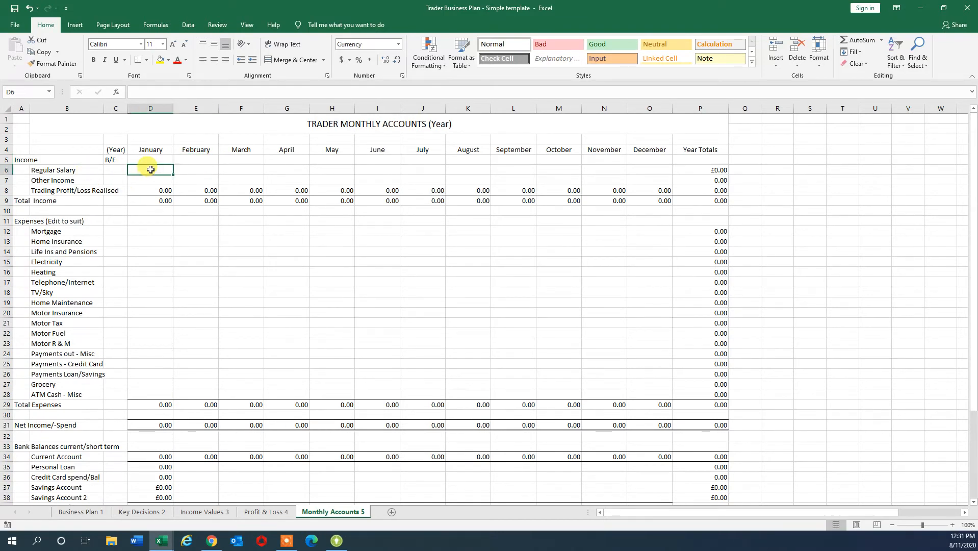
pyautogui.click(150, 180)
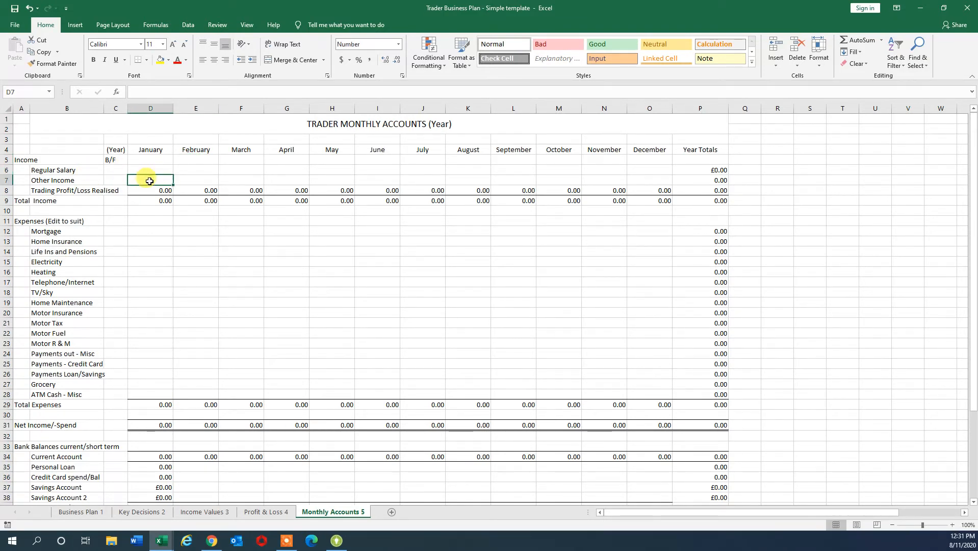
pyautogui.click(150, 190)
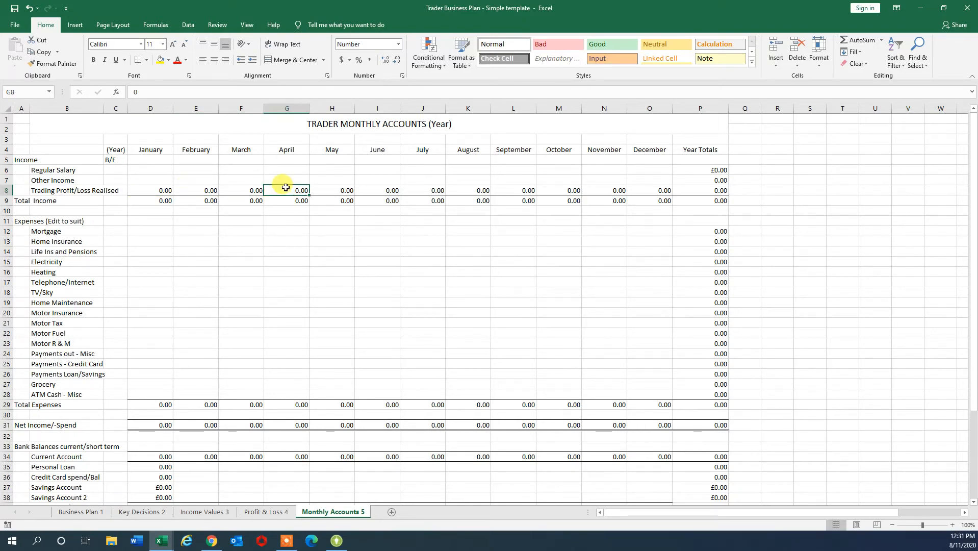
pyautogui.click(331, 170)
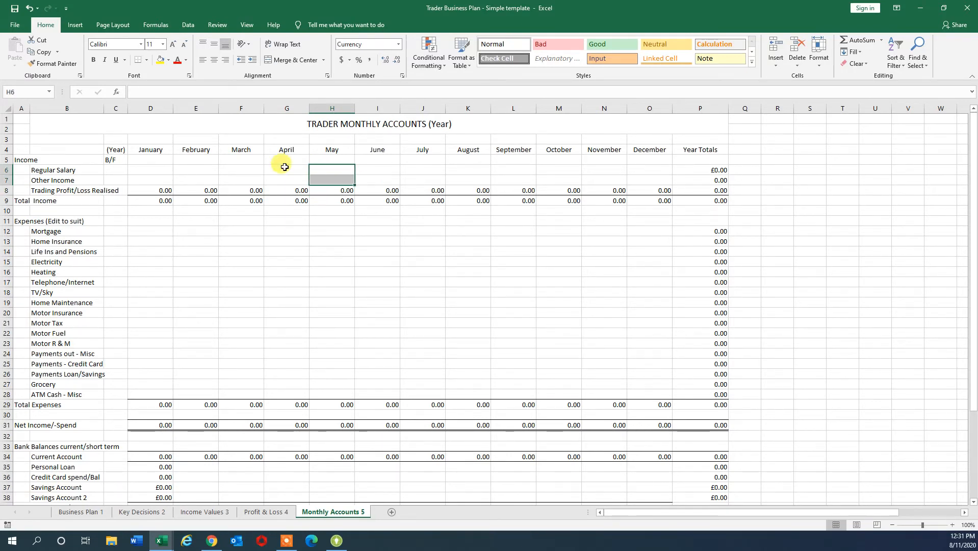
pyautogui.moveTo(286, 170); pyautogui.dragTo(318, 180)
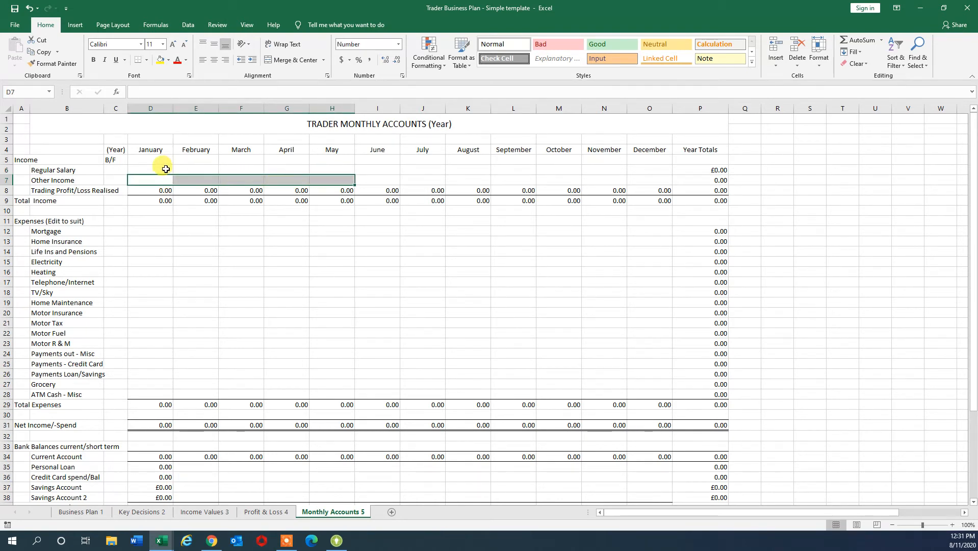
pyautogui.click(67, 170)
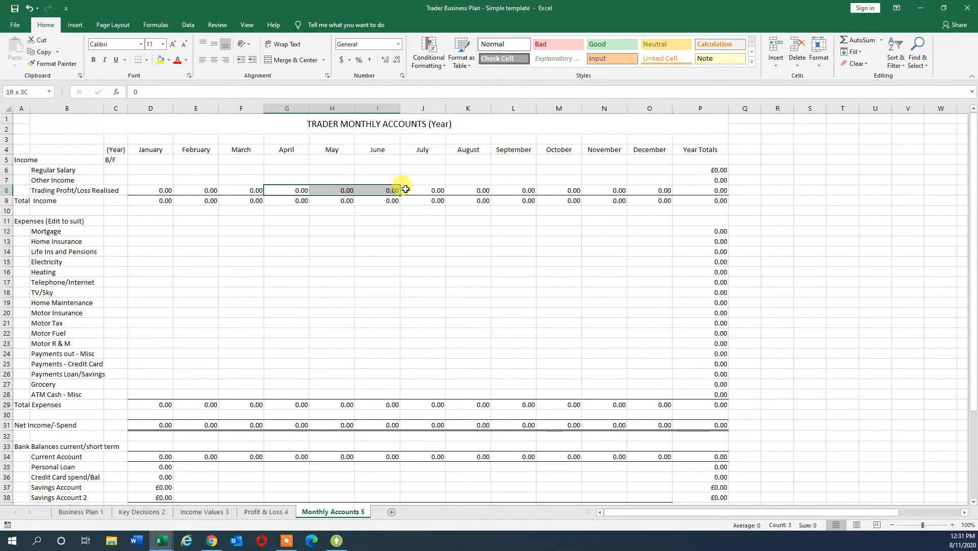
pyautogui.click(67, 169)
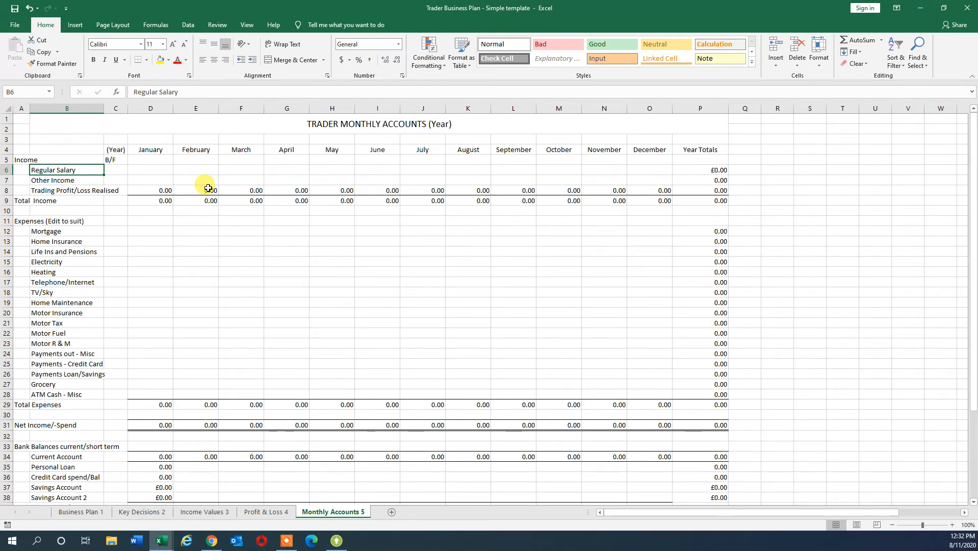
pyautogui.click(58, 231)
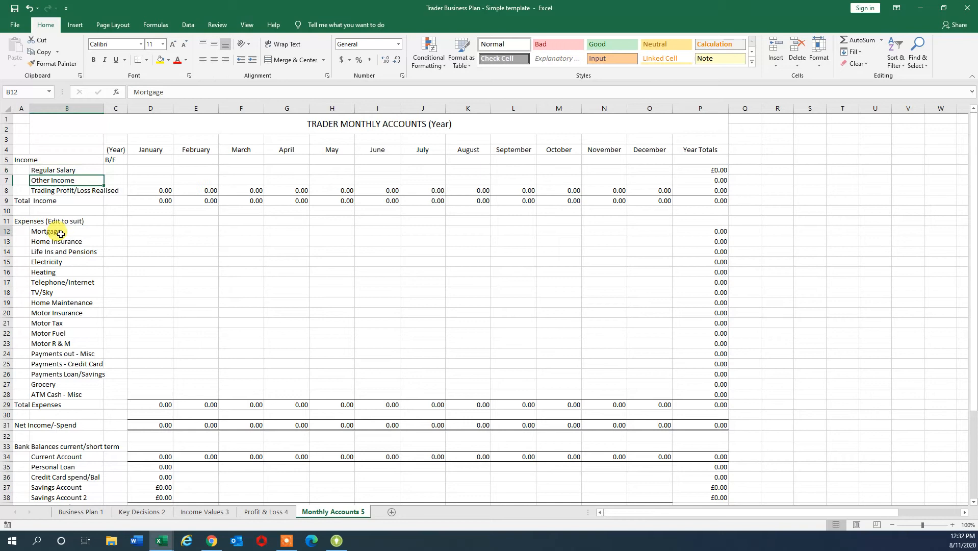
pyautogui.click(150, 231)
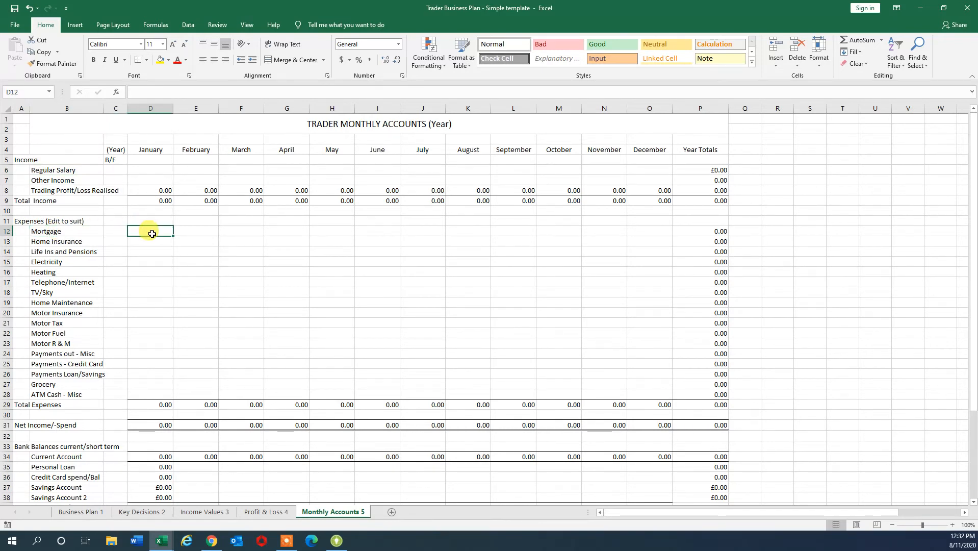
pyautogui.click(151, 252)
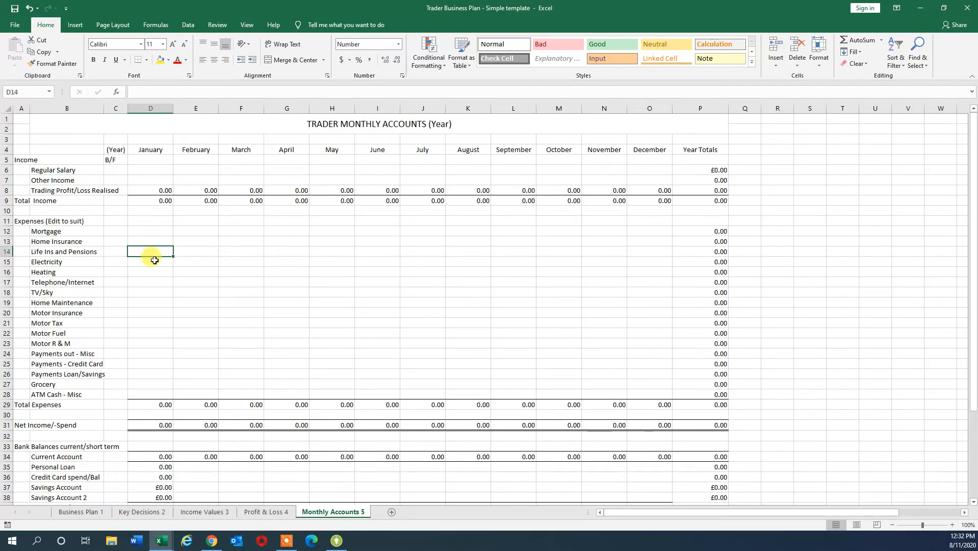
pyautogui.click(150, 271)
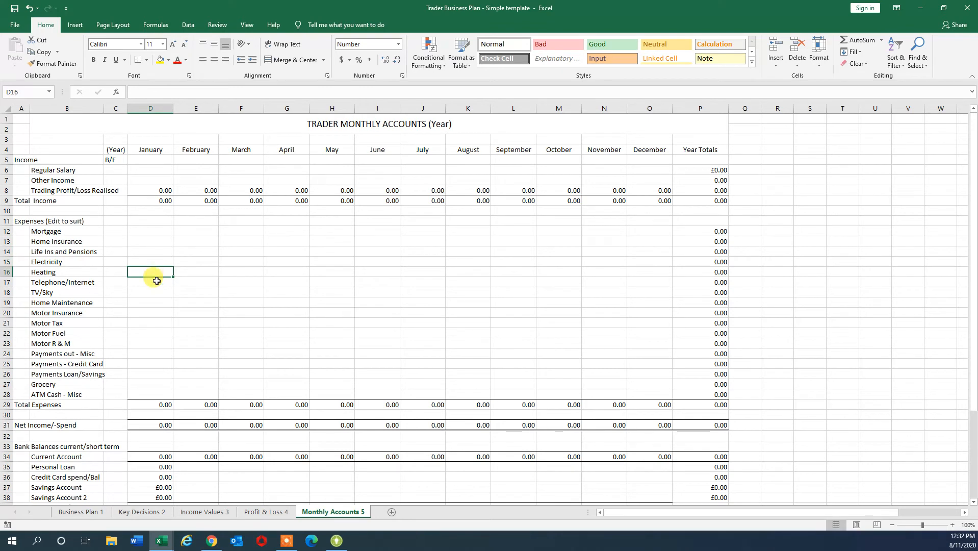
pyautogui.click(156, 282)
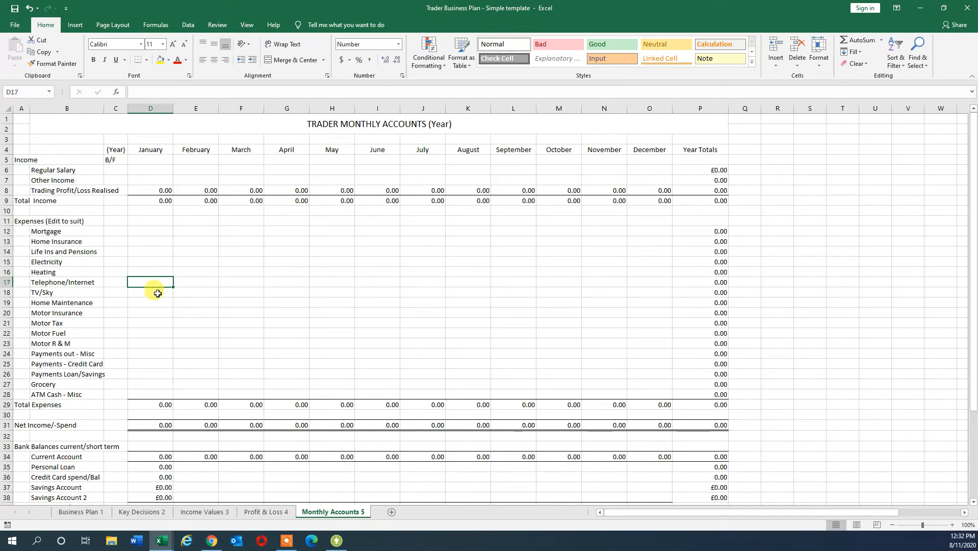
pyautogui.click(150, 292)
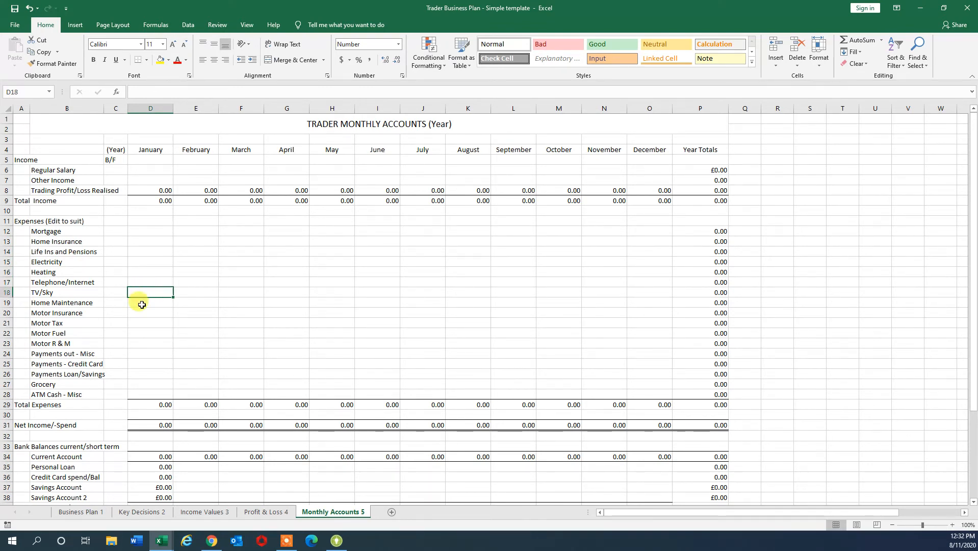
pyautogui.click(150, 313)
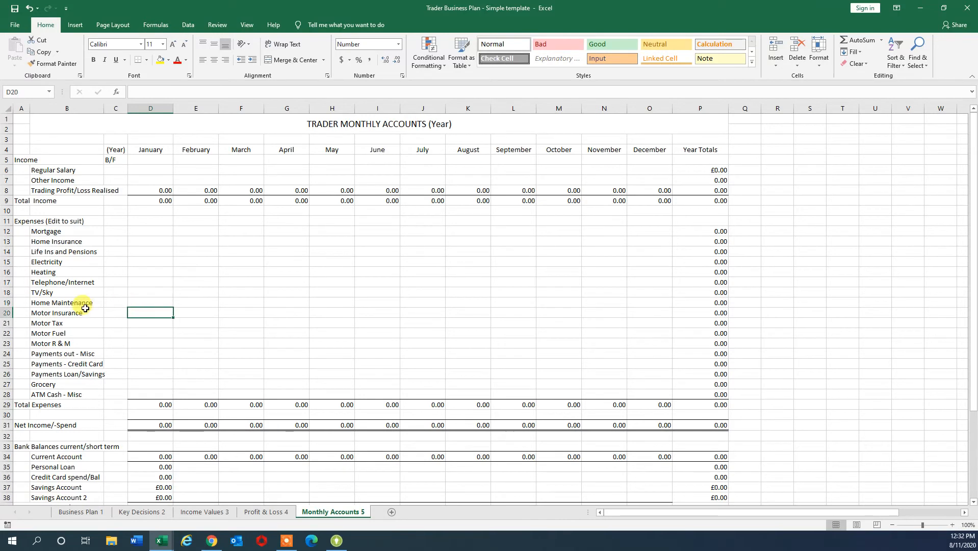
pyautogui.click(150, 302)
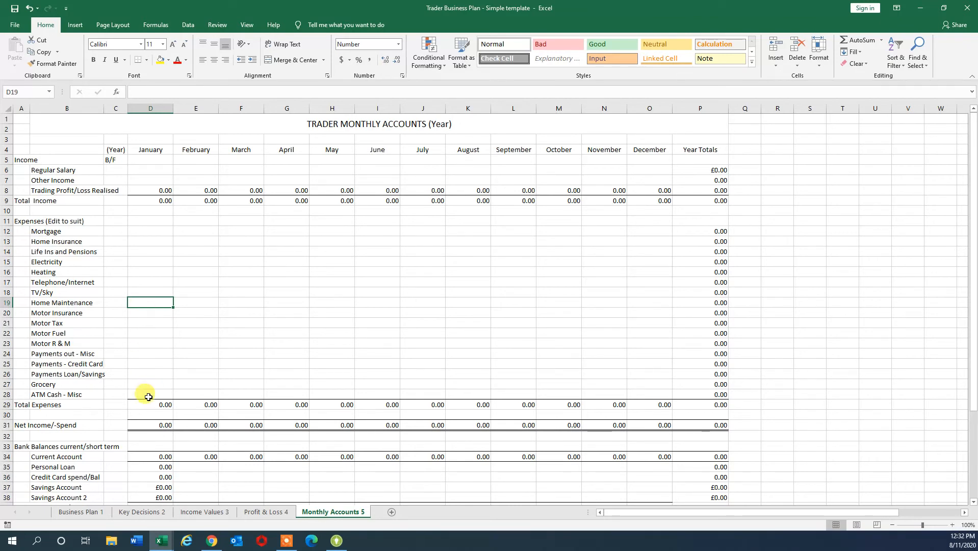
pyautogui.click(150, 405)
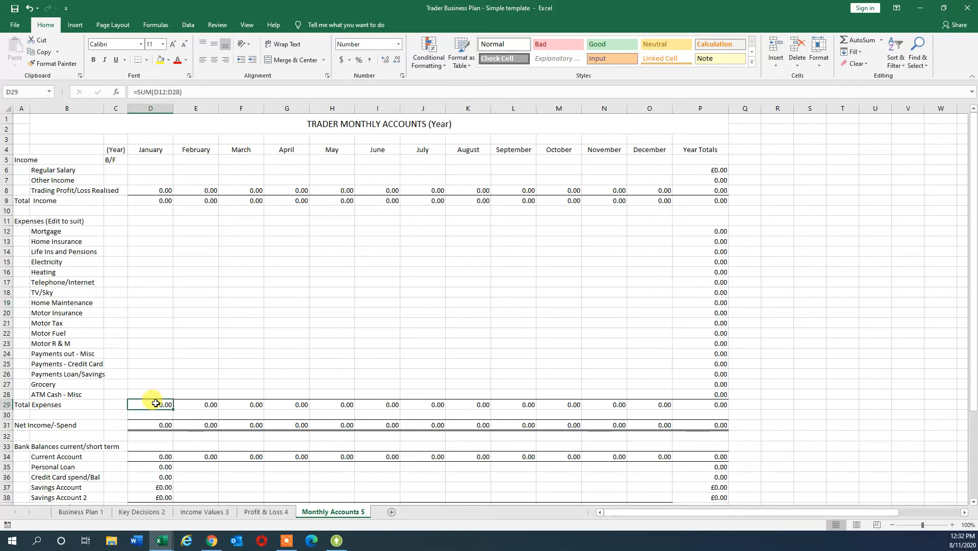
pyautogui.moveTo(144, 315)
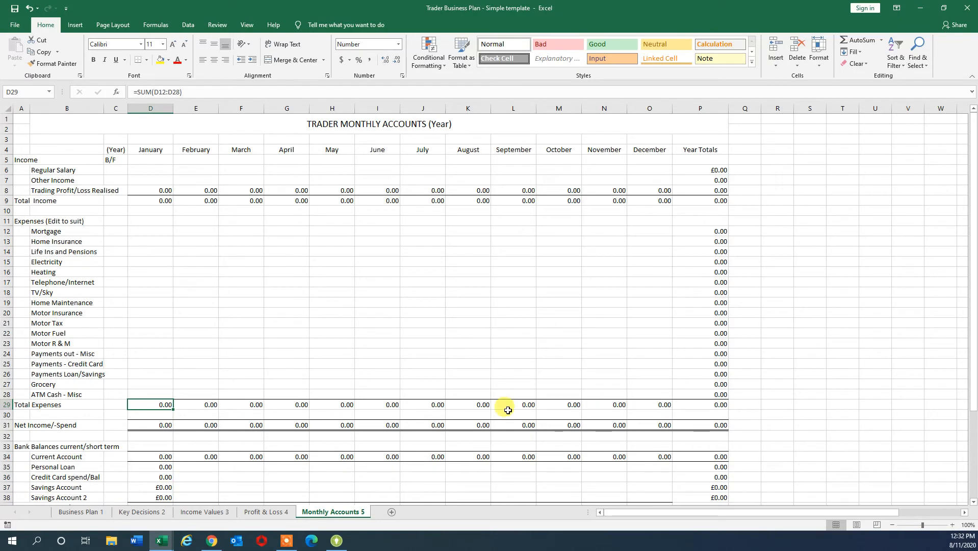
pyautogui.click(151, 425)
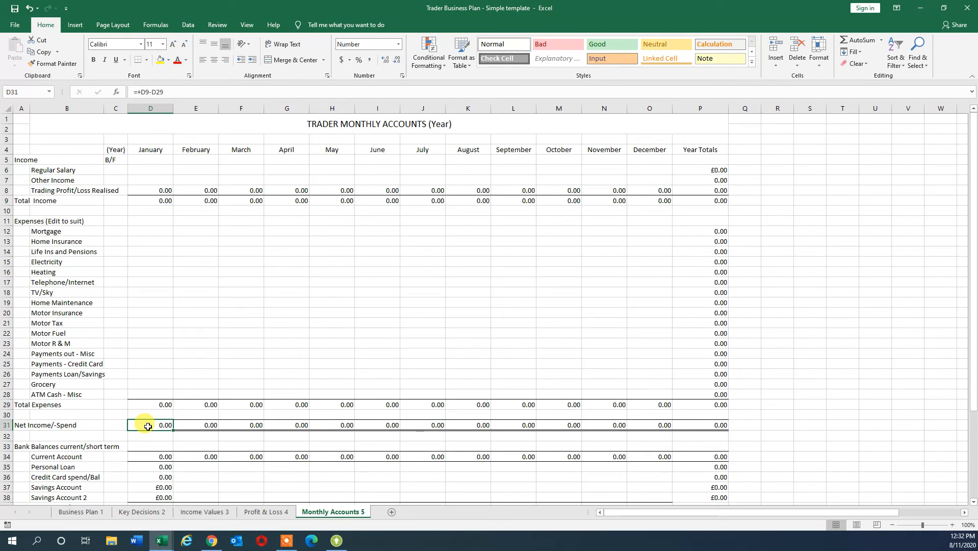
pyautogui.click(699, 425)
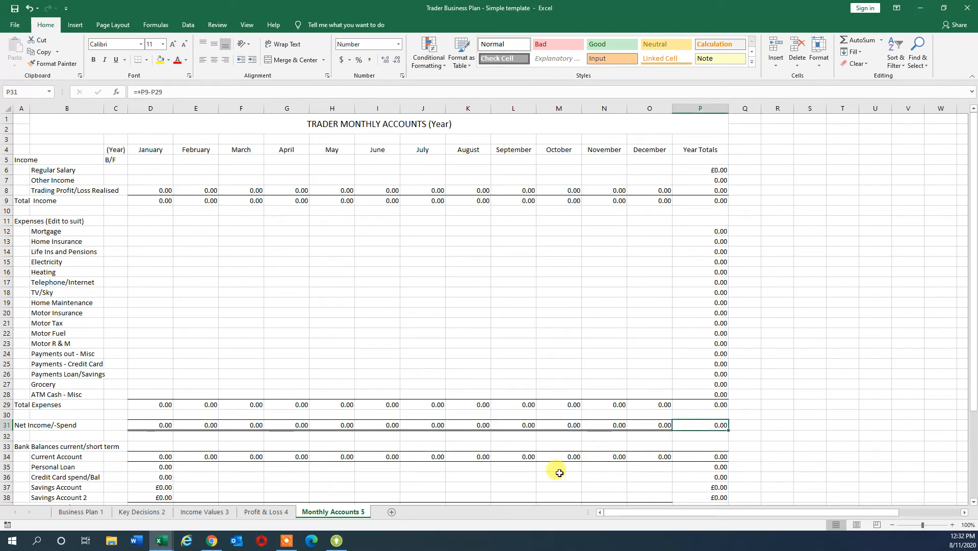
pyautogui.moveTo(352, 513)
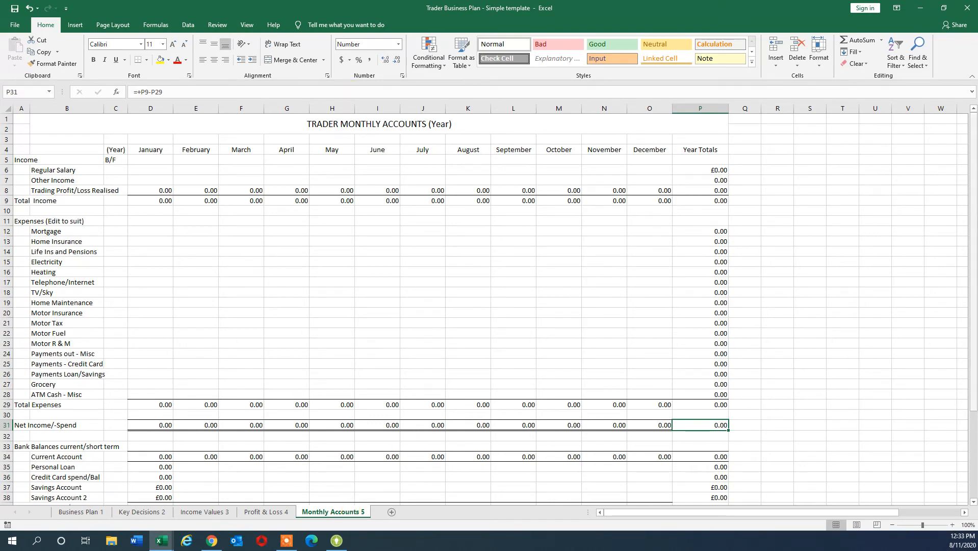
pyautogui.scroll(-3)
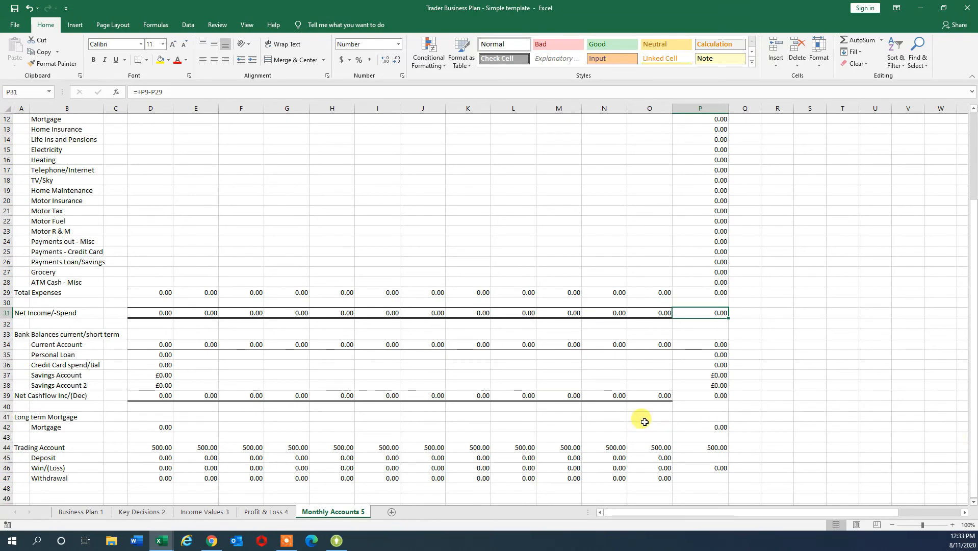
pyautogui.click(150, 427)
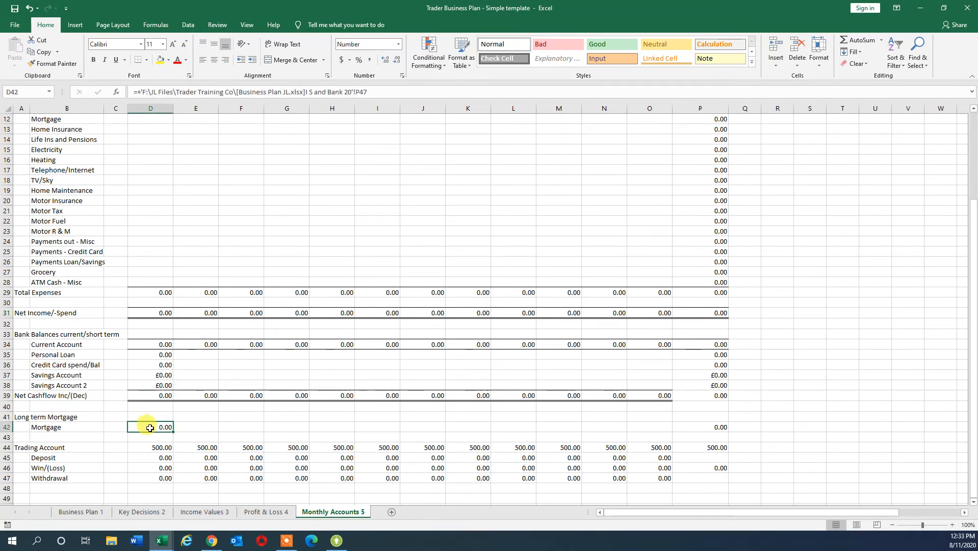
pyautogui.moveTo(422, 447)
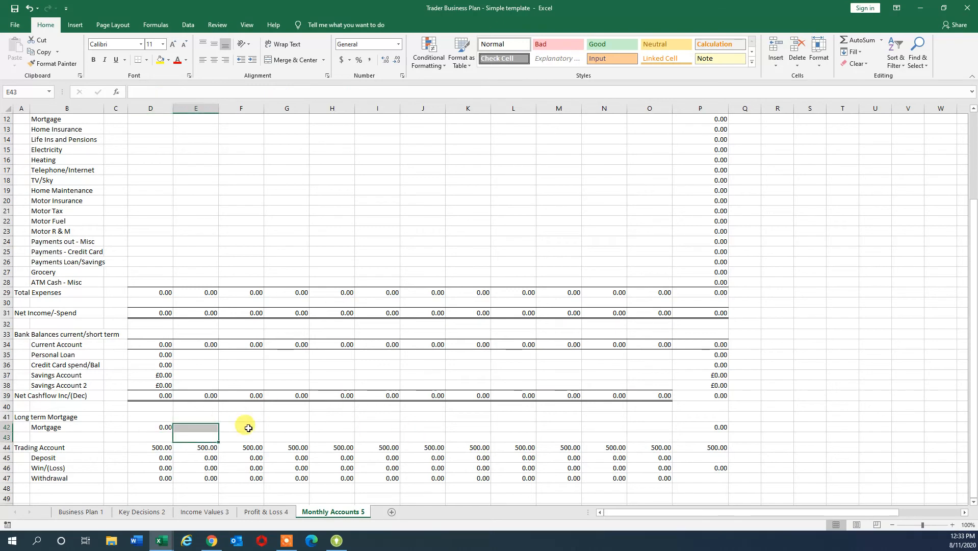
pyautogui.click(286, 427)
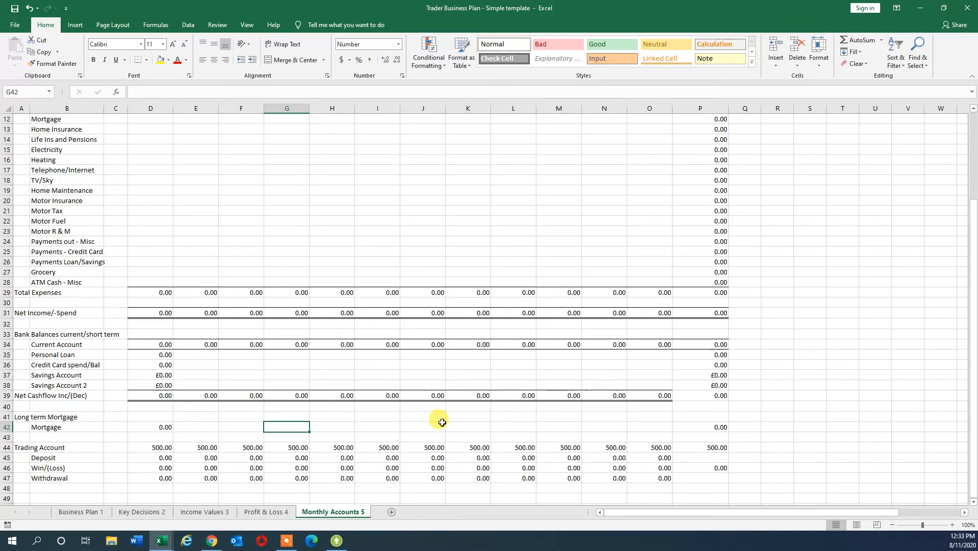
pyautogui.click(149, 395)
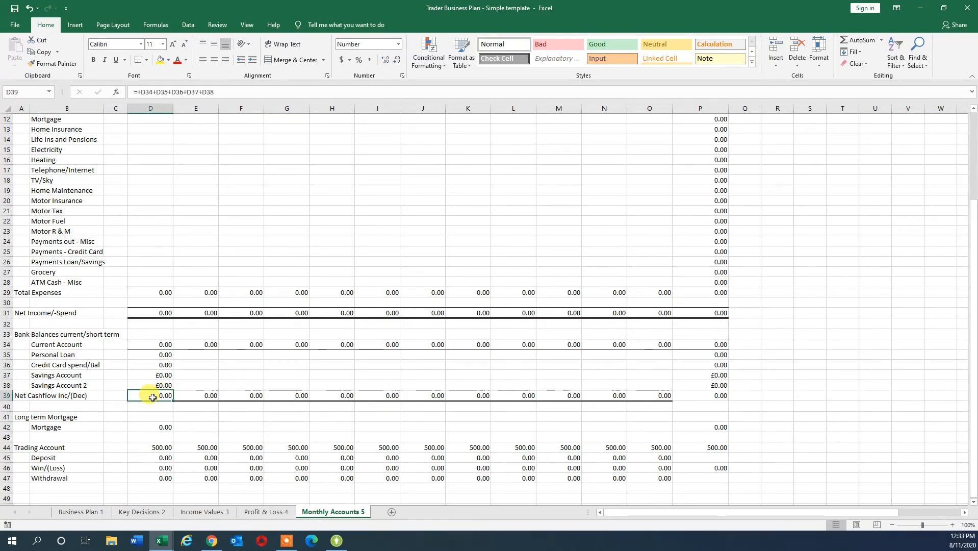
pyautogui.moveTo(183, 137)
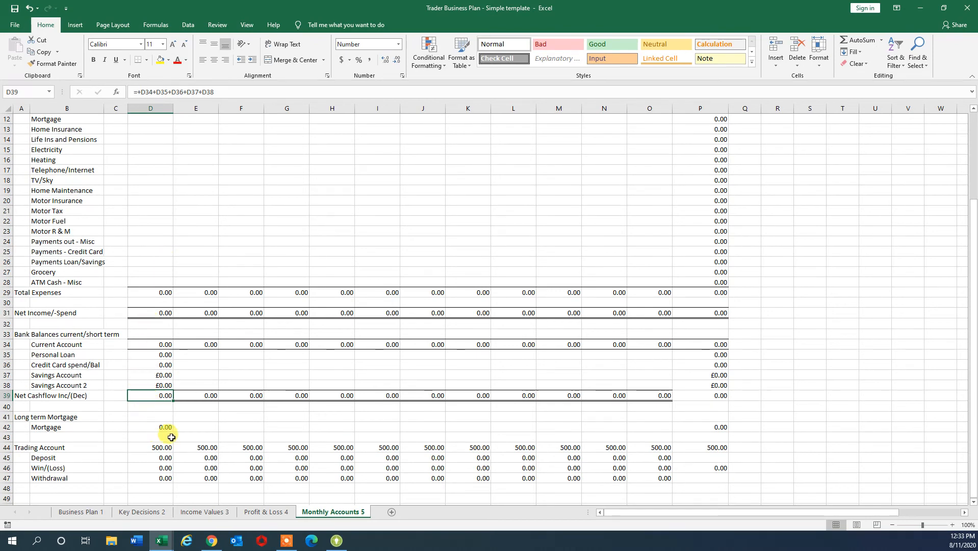
pyautogui.moveTo(163, 374)
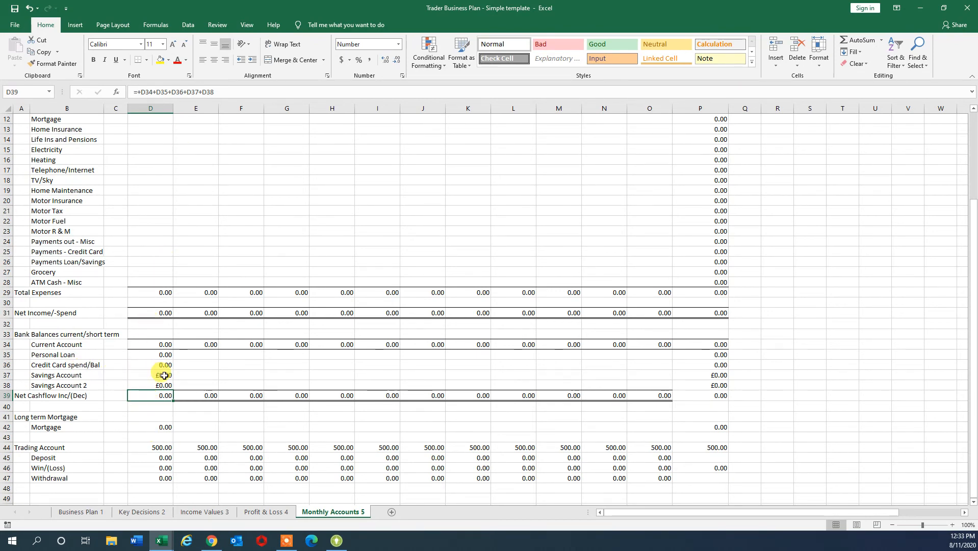
pyautogui.click(150, 365)
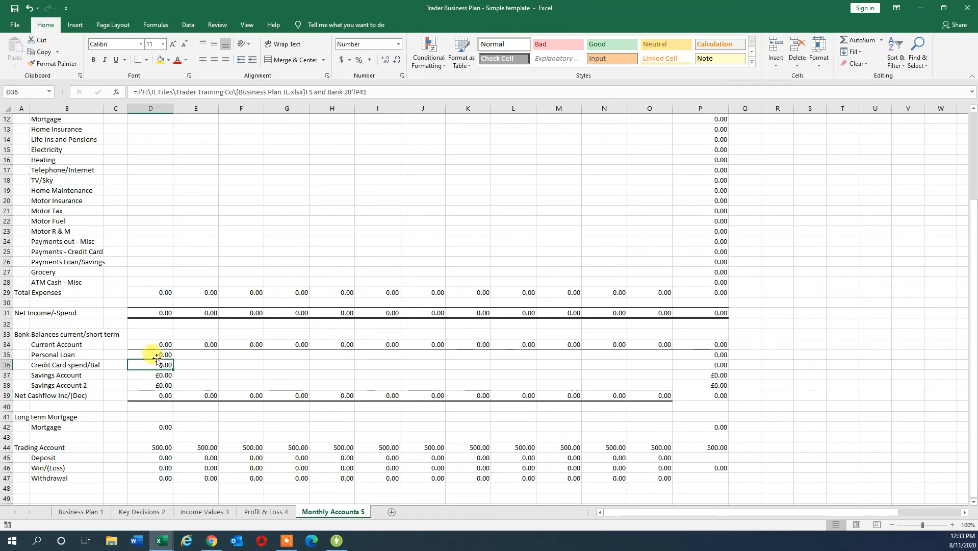
pyautogui.click(150, 344)
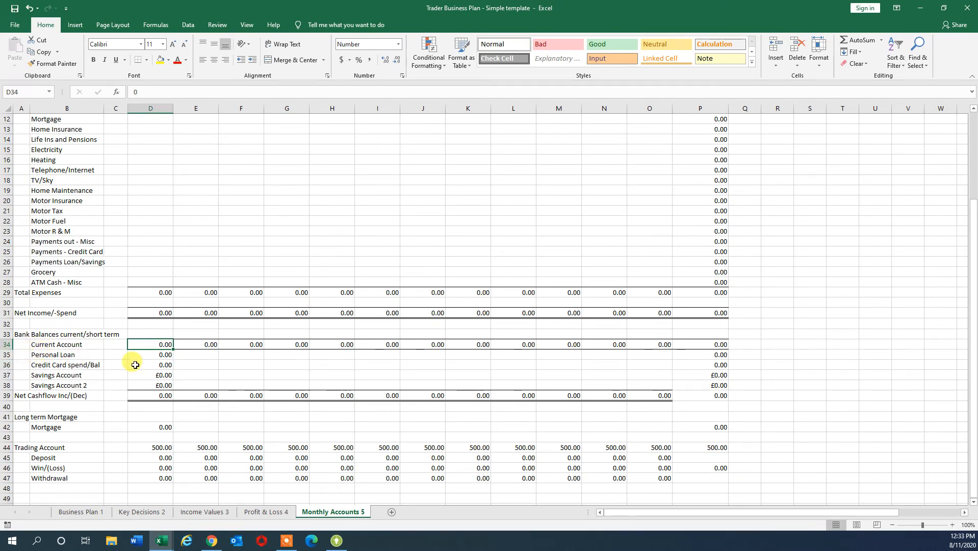
pyautogui.moveTo(89, 365)
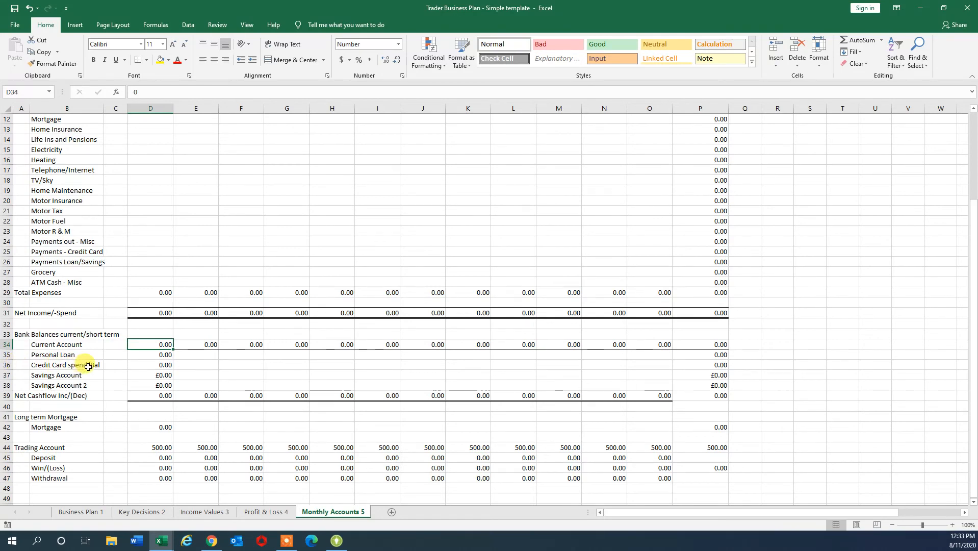
pyautogui.moveTo(137, 489)
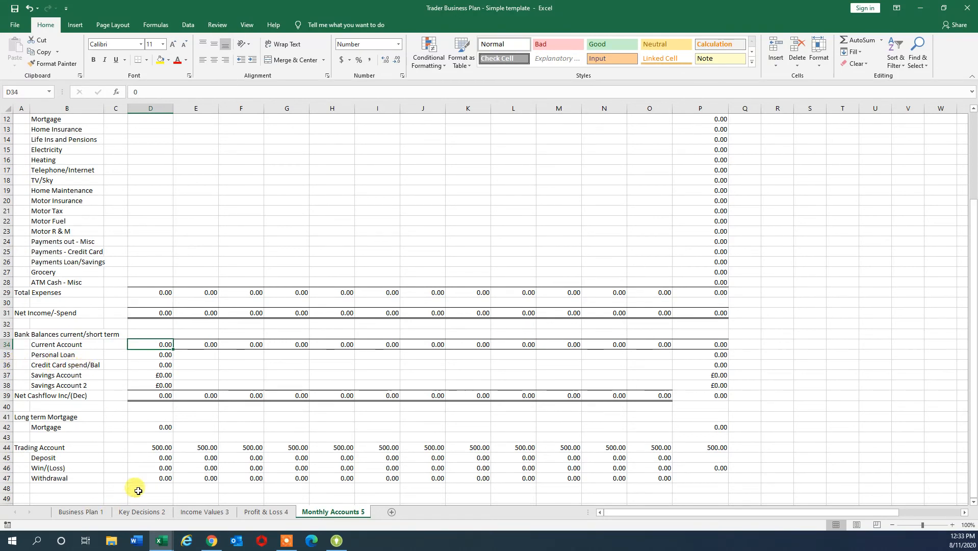
pyautogui.moveTo(156, 447)
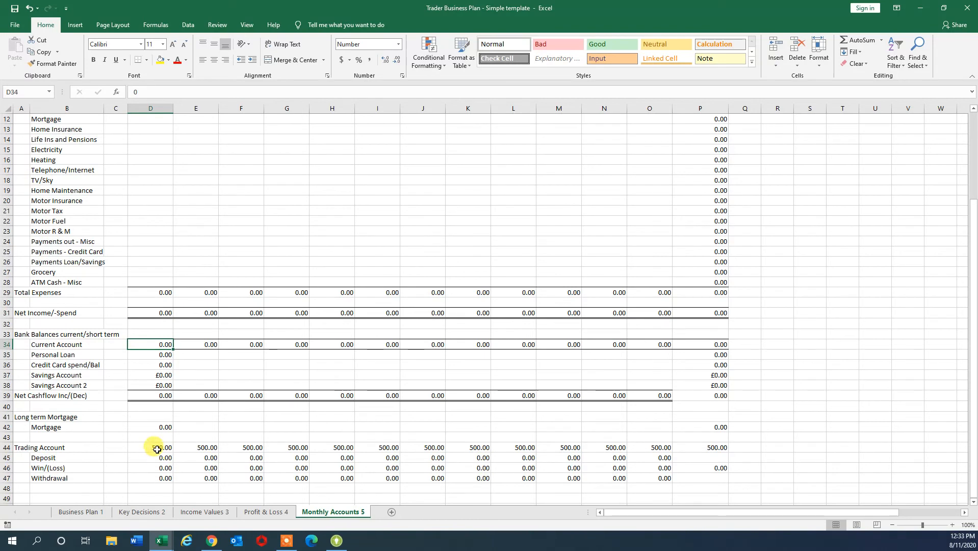
pyautogui.click(150, 447)
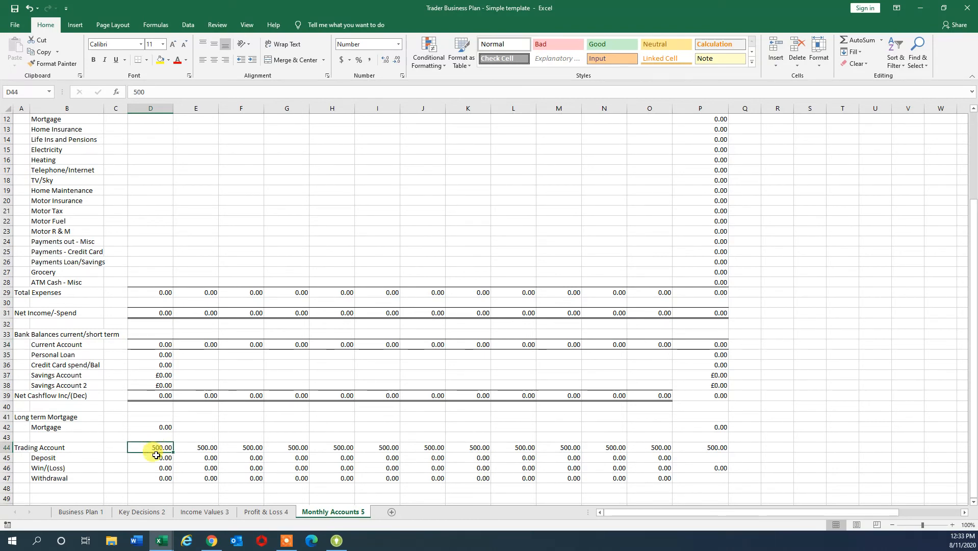
pyautogui.click(150, 467)
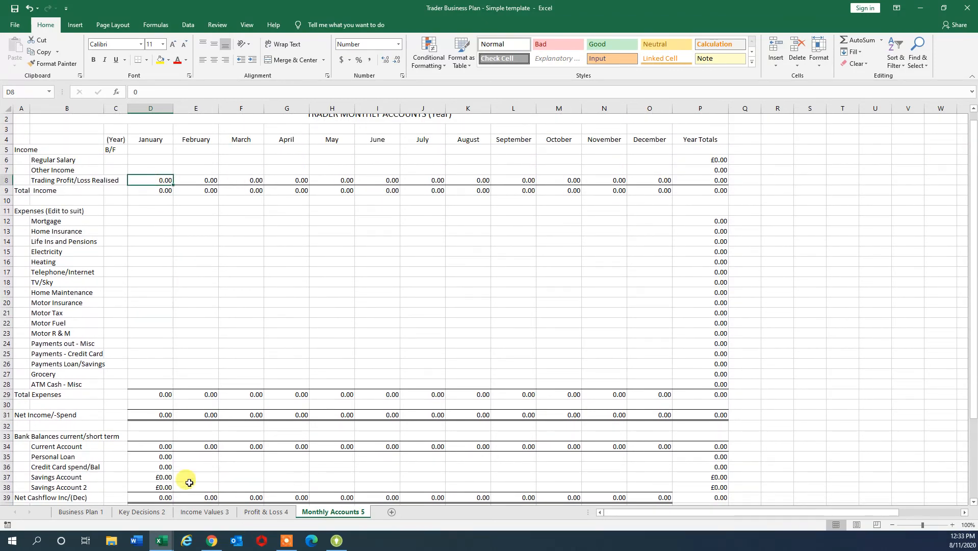
pyautogui.scroll(-3)
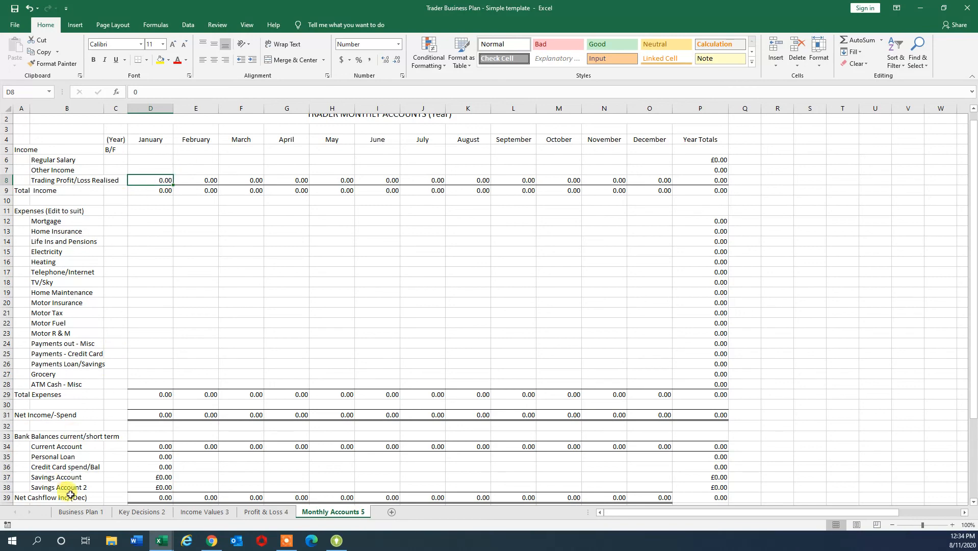
# Switch back to the Business Plan 1 summary sheet.
pyautogui.click(80, 512)
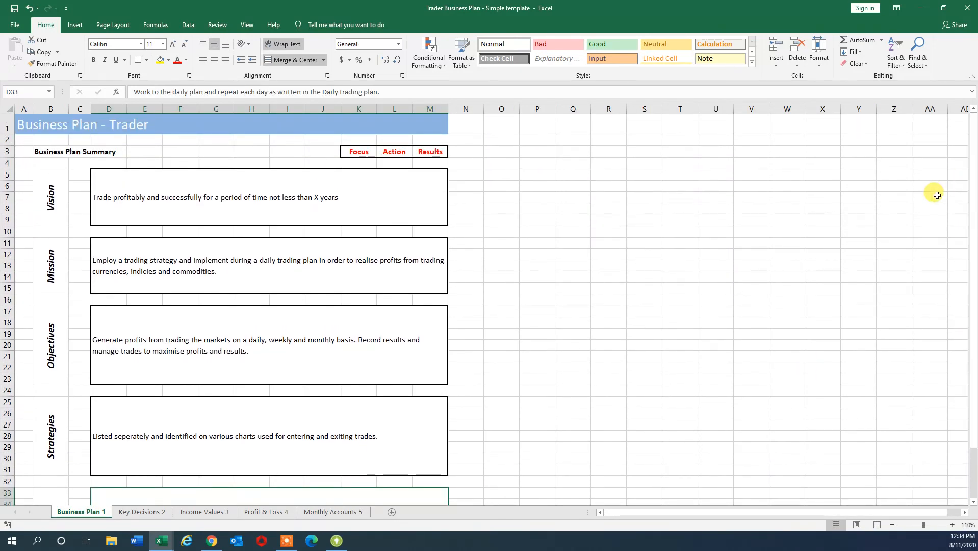
pyautogui.moveTo(394, 243)
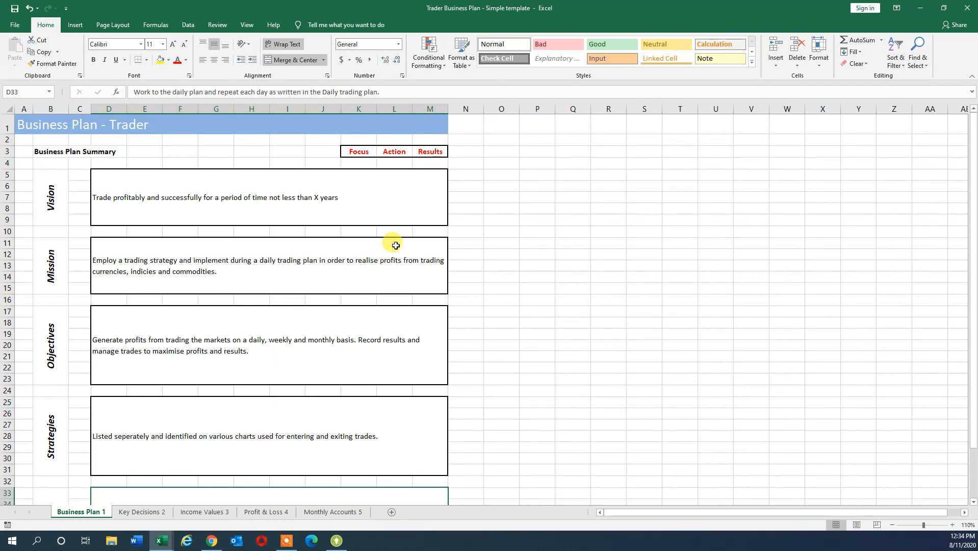
pyautogui.moveTo(253, 182)
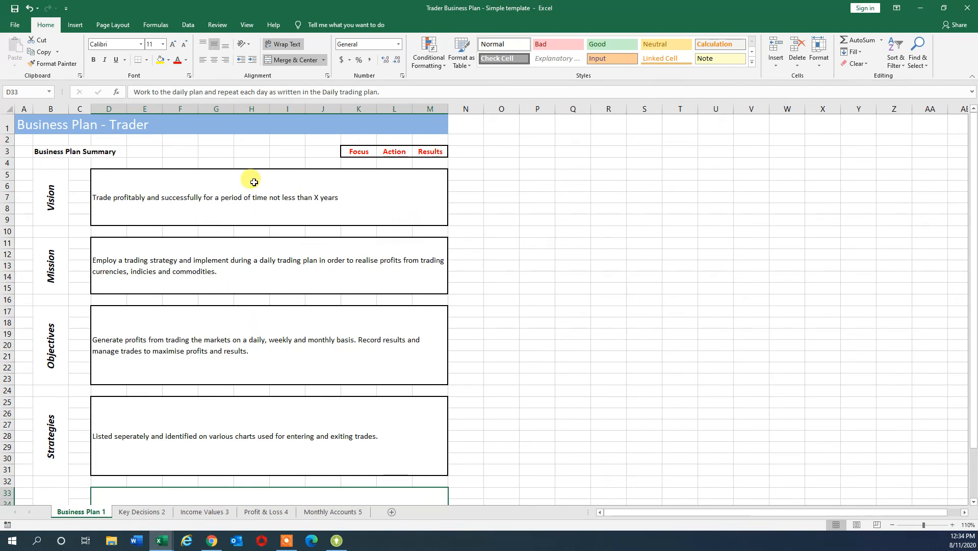